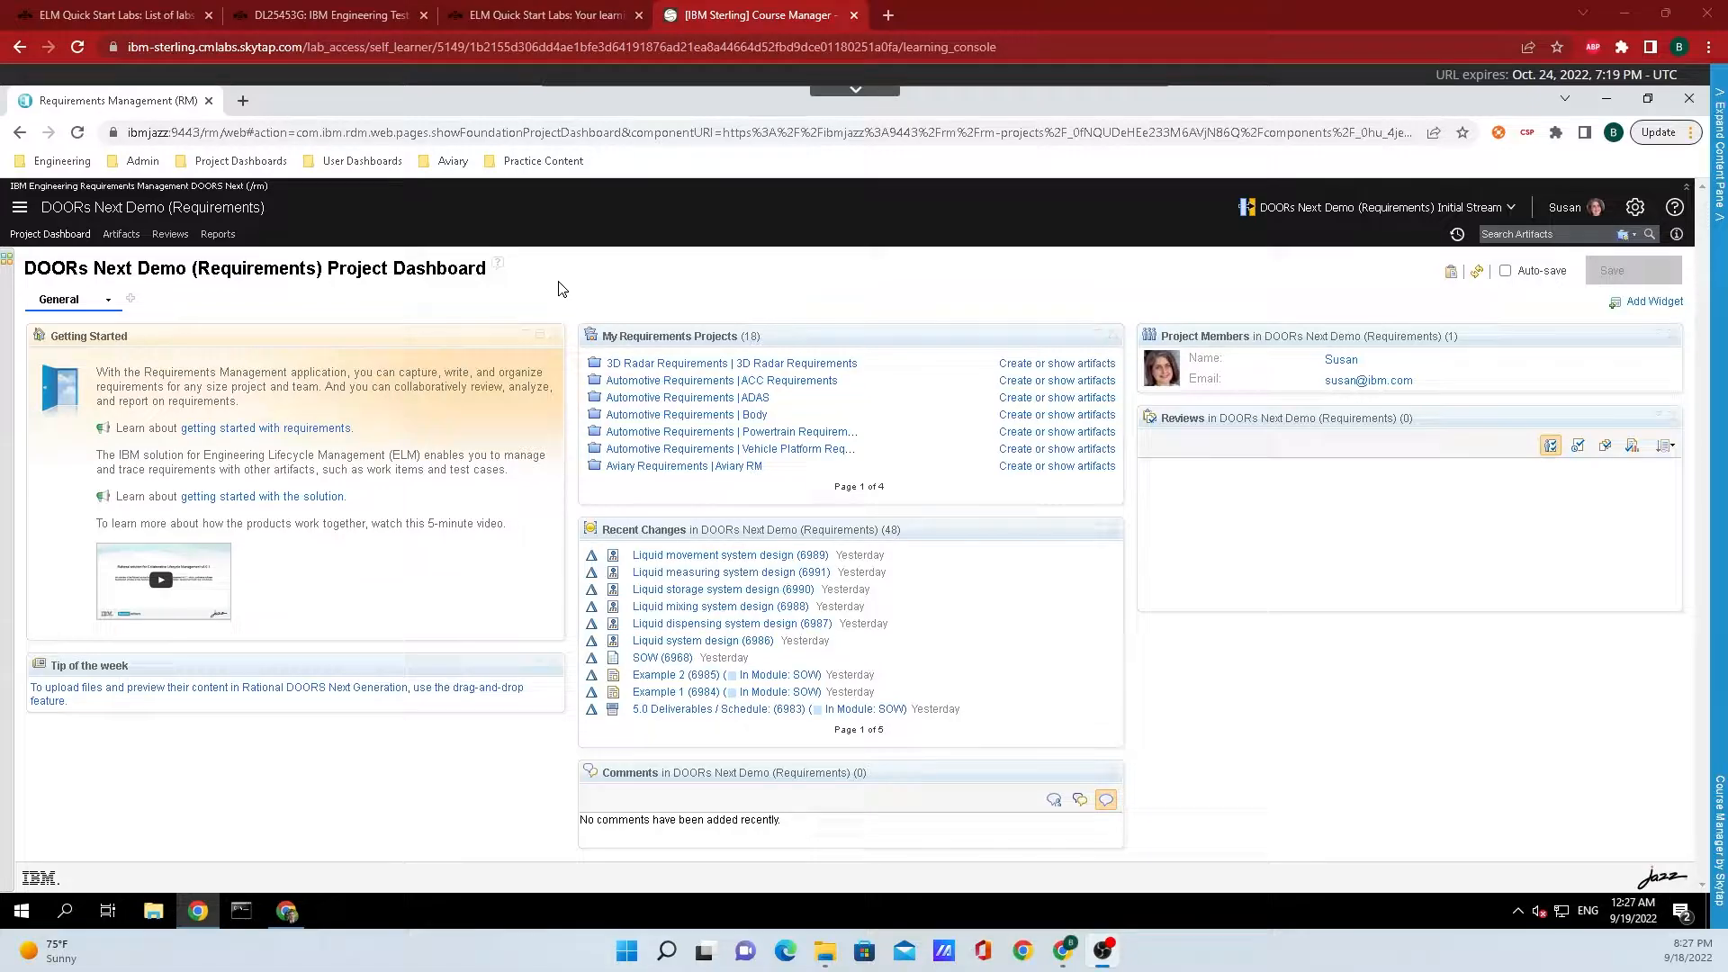
{"action": "mouse_move", "coordinate": [497, 302]}
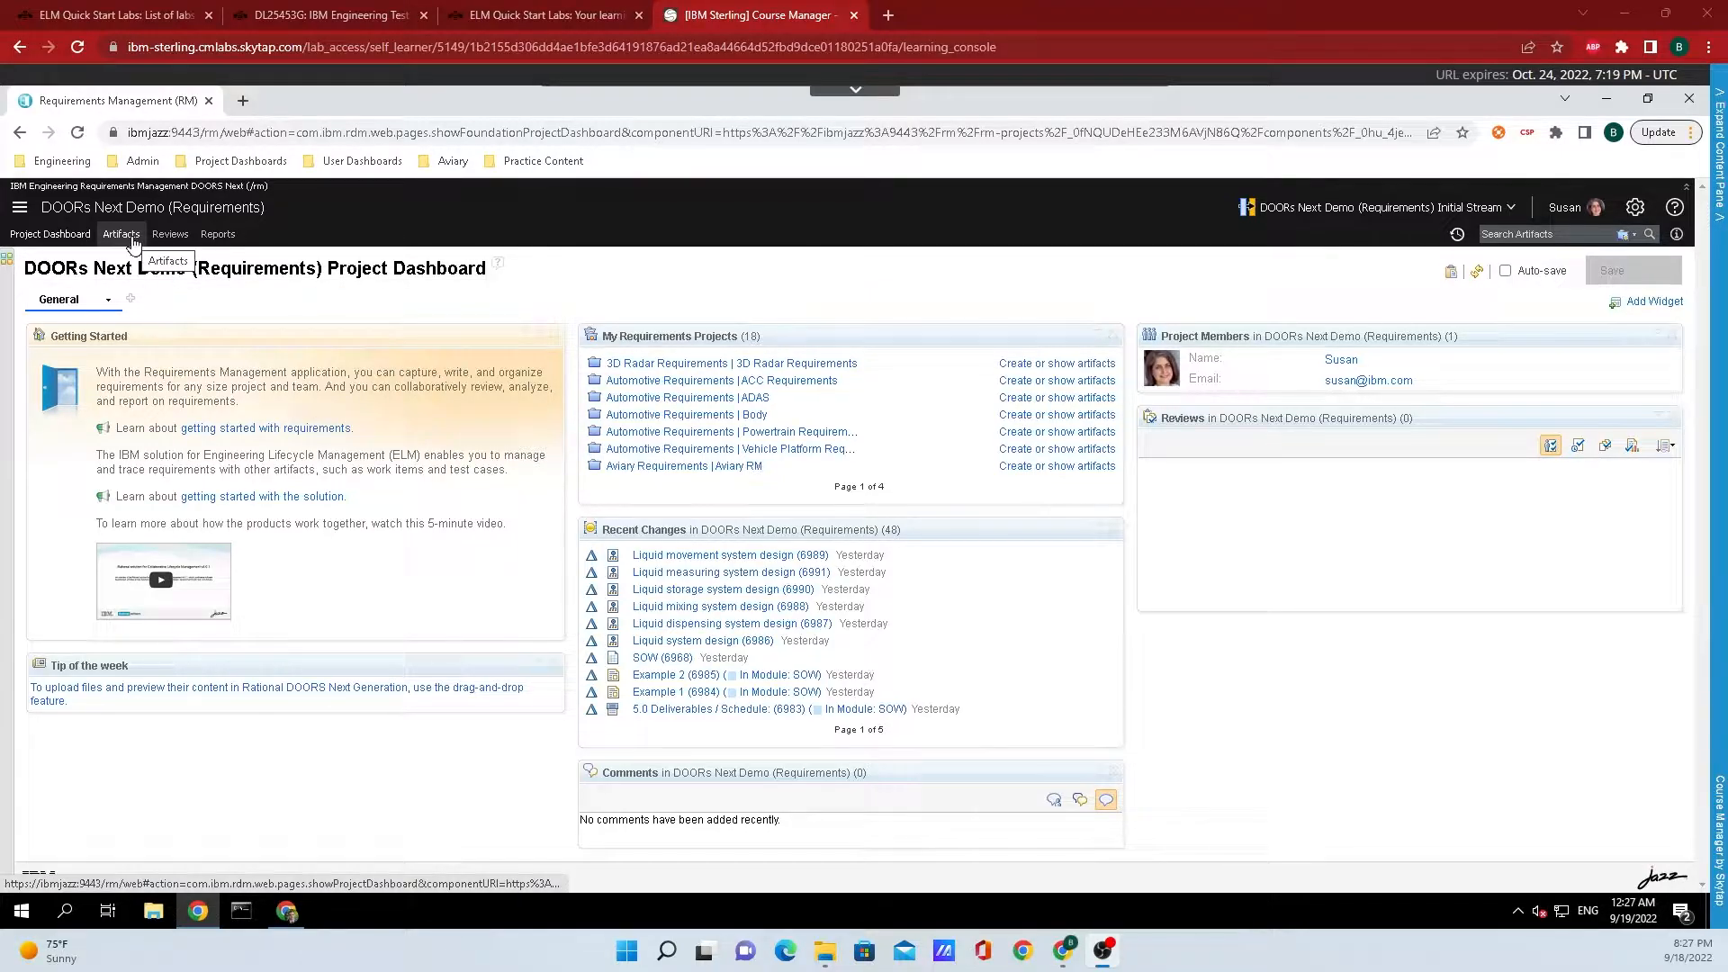
Step: Show the project's empty Collections list and bring up the Create artifact choices
{"action": "left_click", "coordinate": [119, 234]}
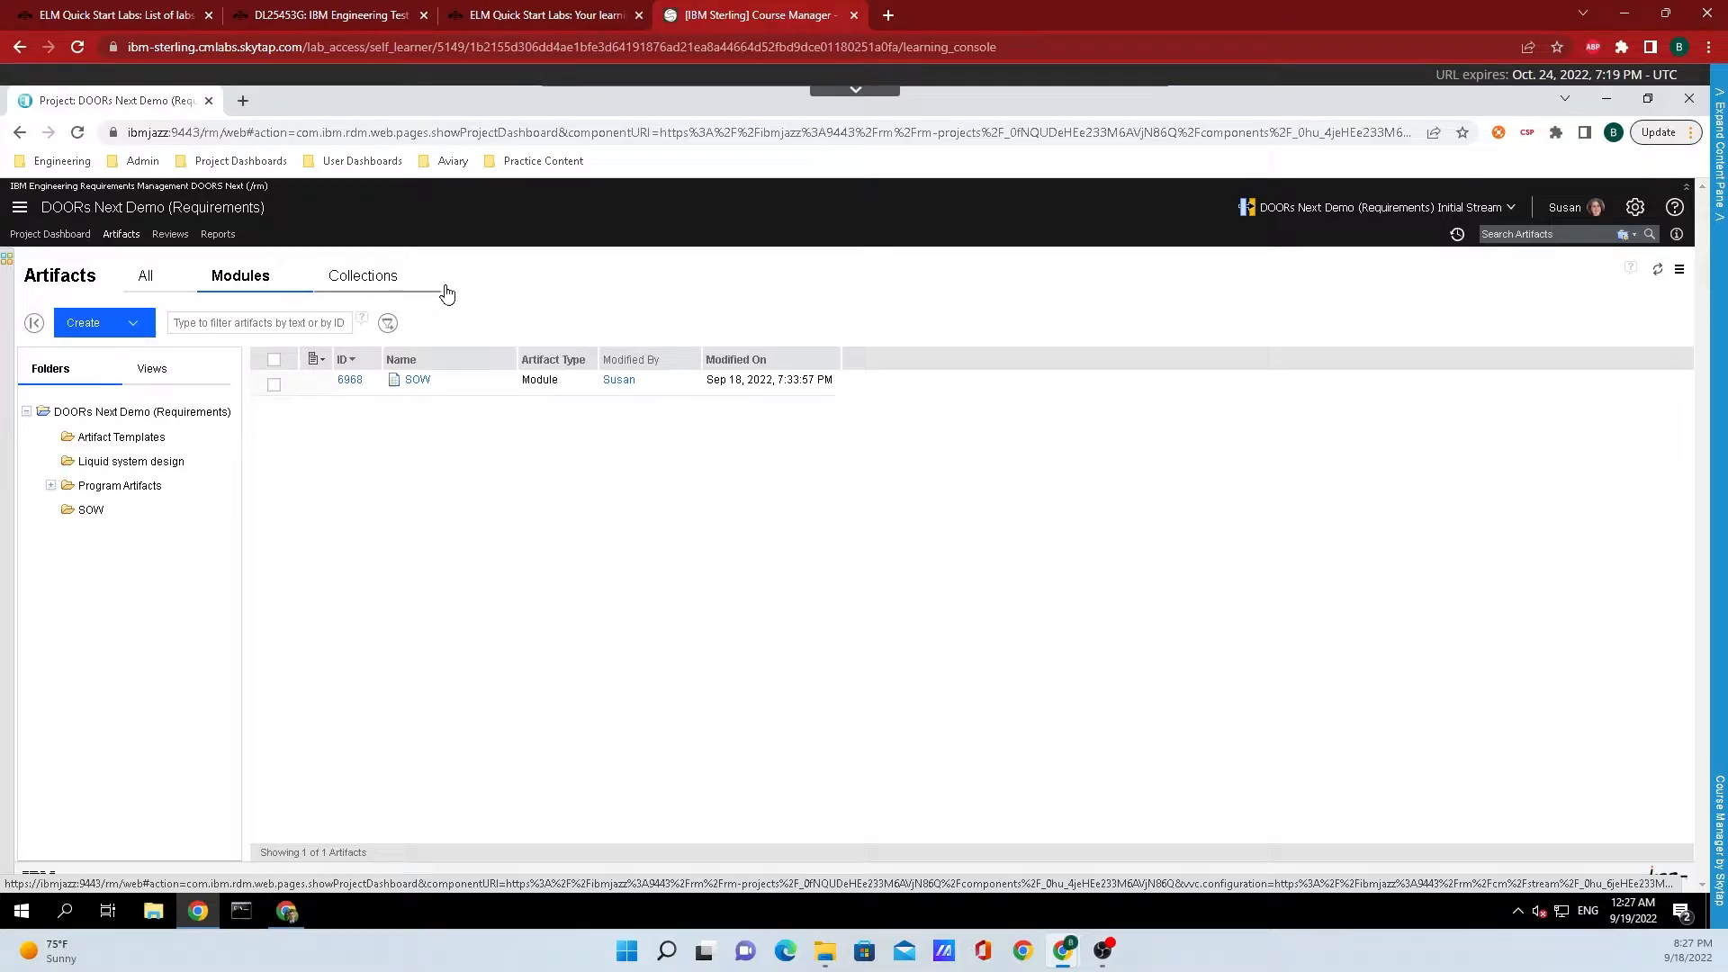
{"action": "left_click", "coordinate": [362, 277]}
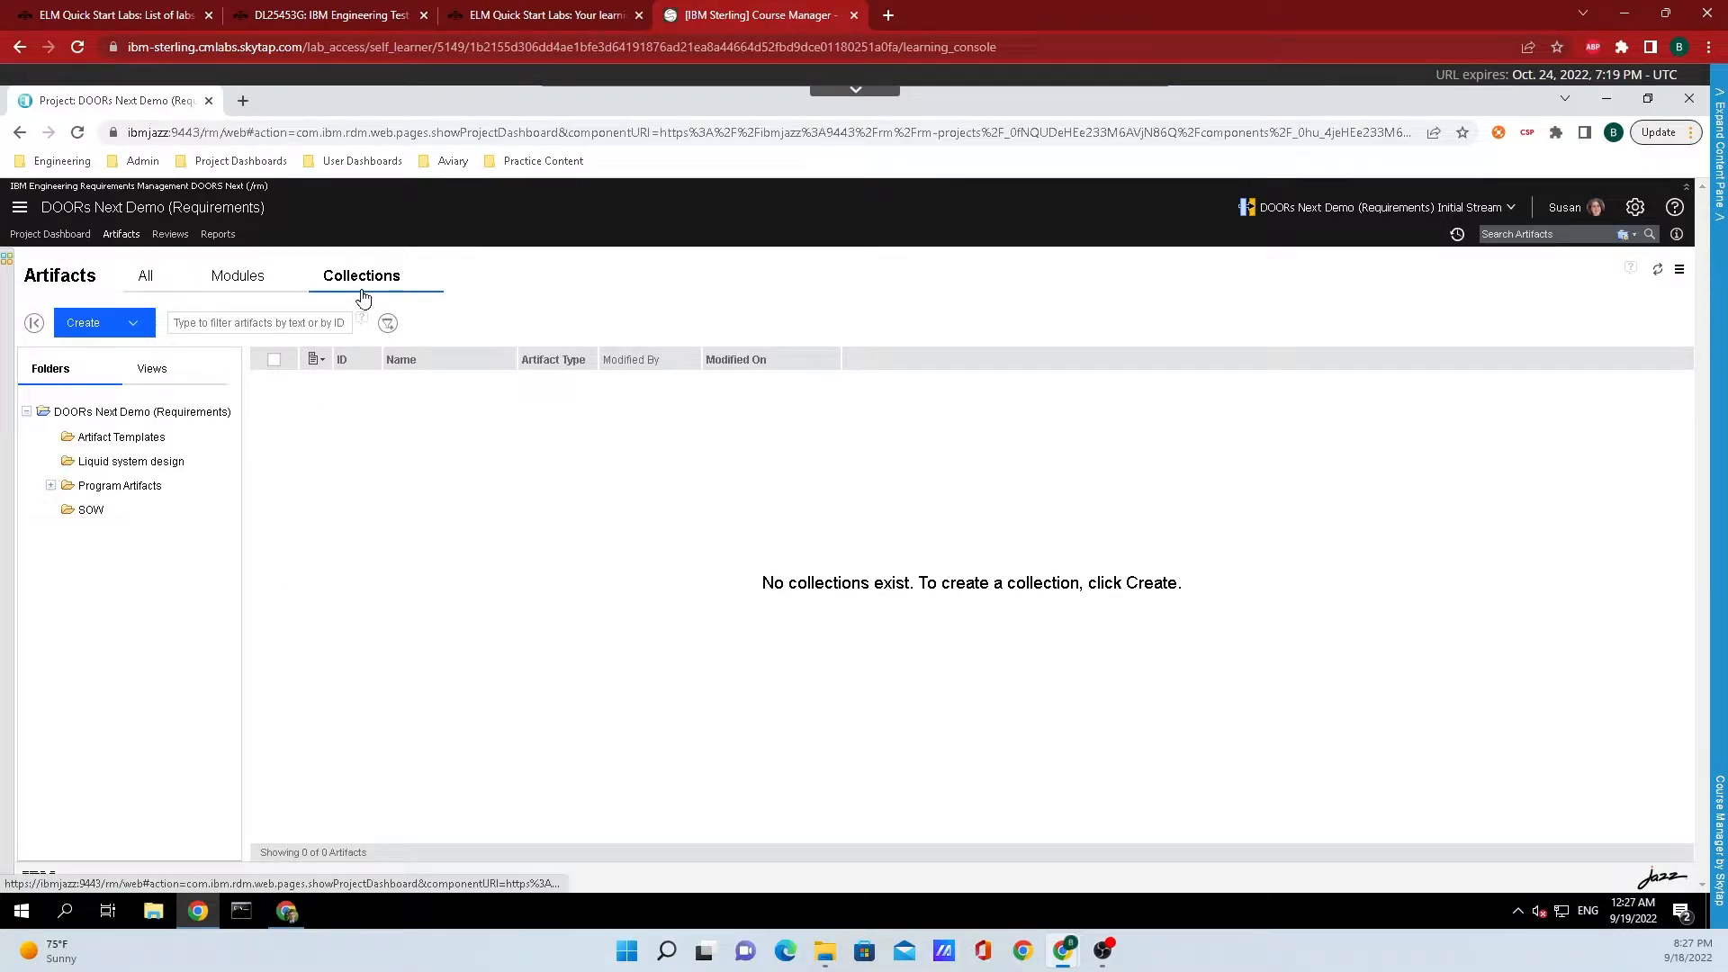
{"action": "left_click", "coordinate": [130, 322]}
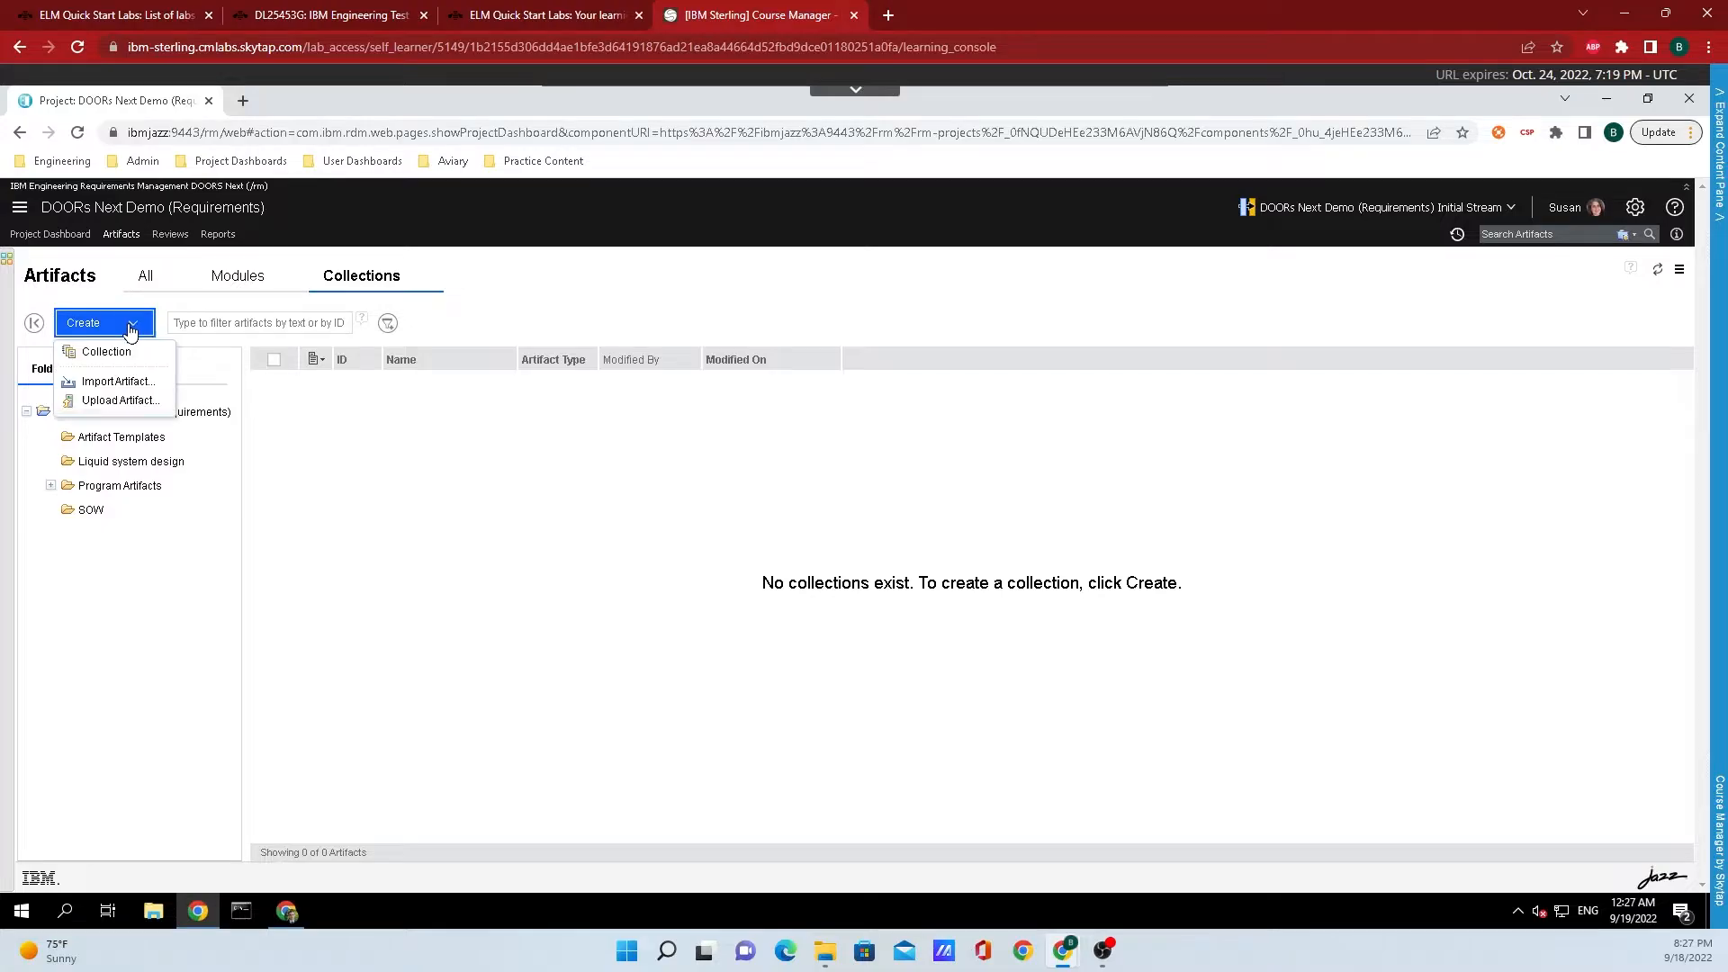
{"action": "mouse_move", "coordinate": [107, 351]}
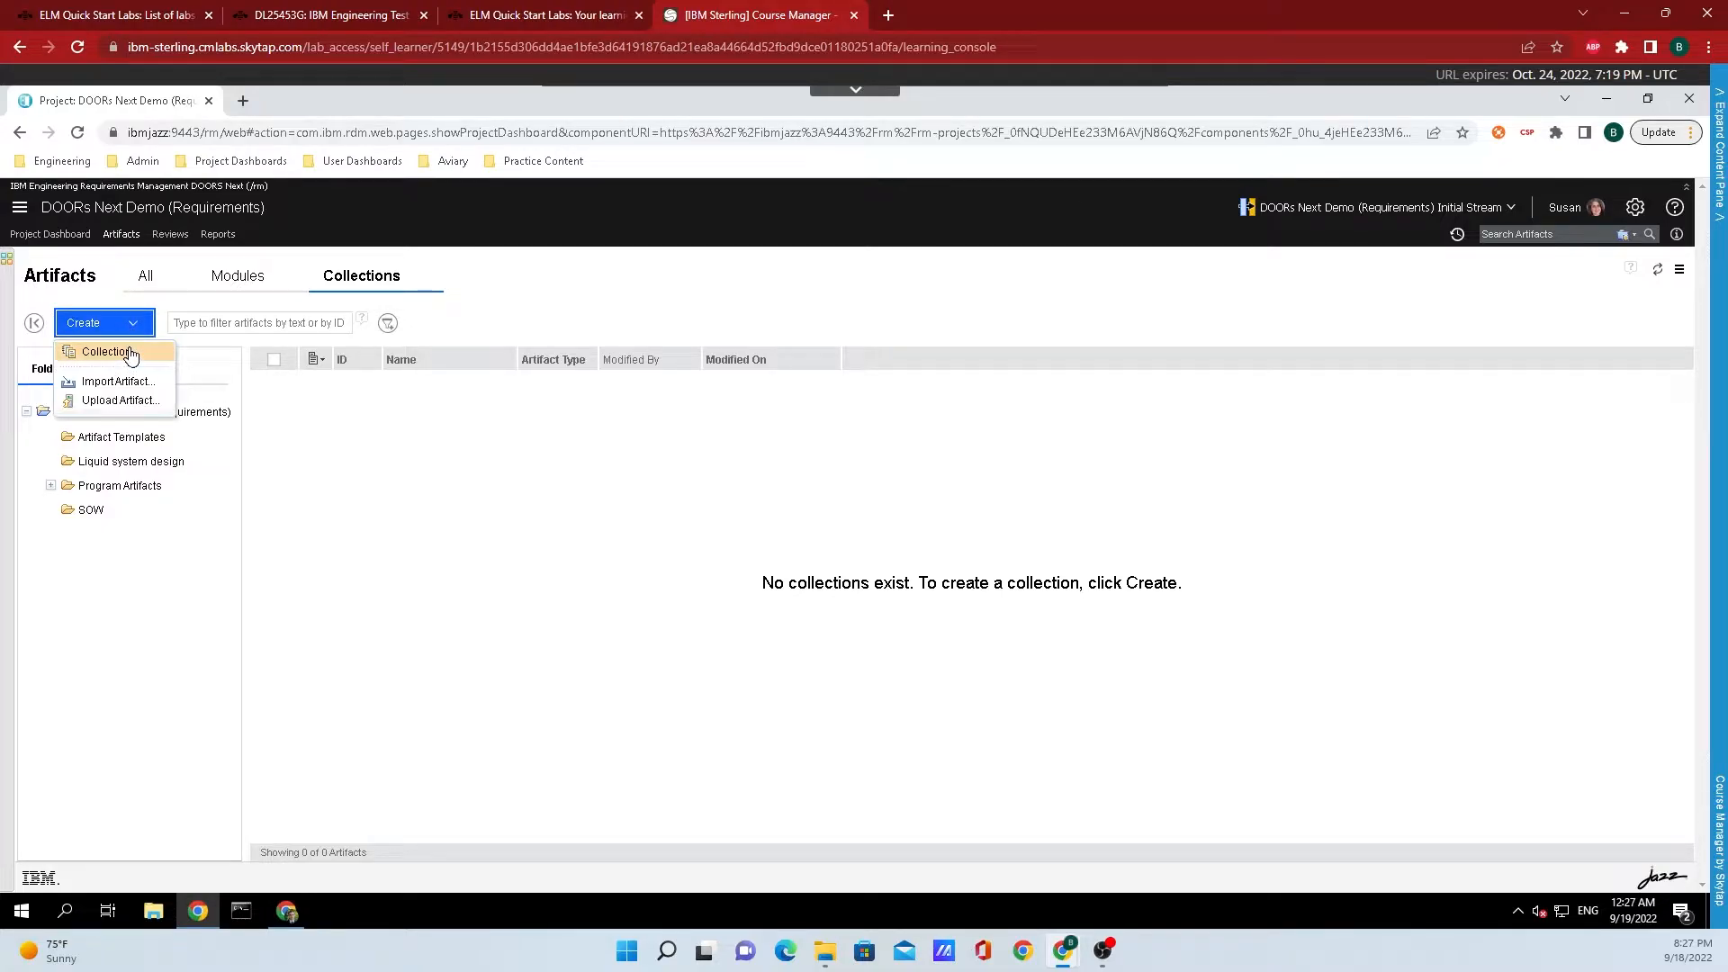
Step: Start a new collection, name it 'Collection' and keep Collection as its artifact type
{"action": "left_click", "coordinate": [108, 353]}
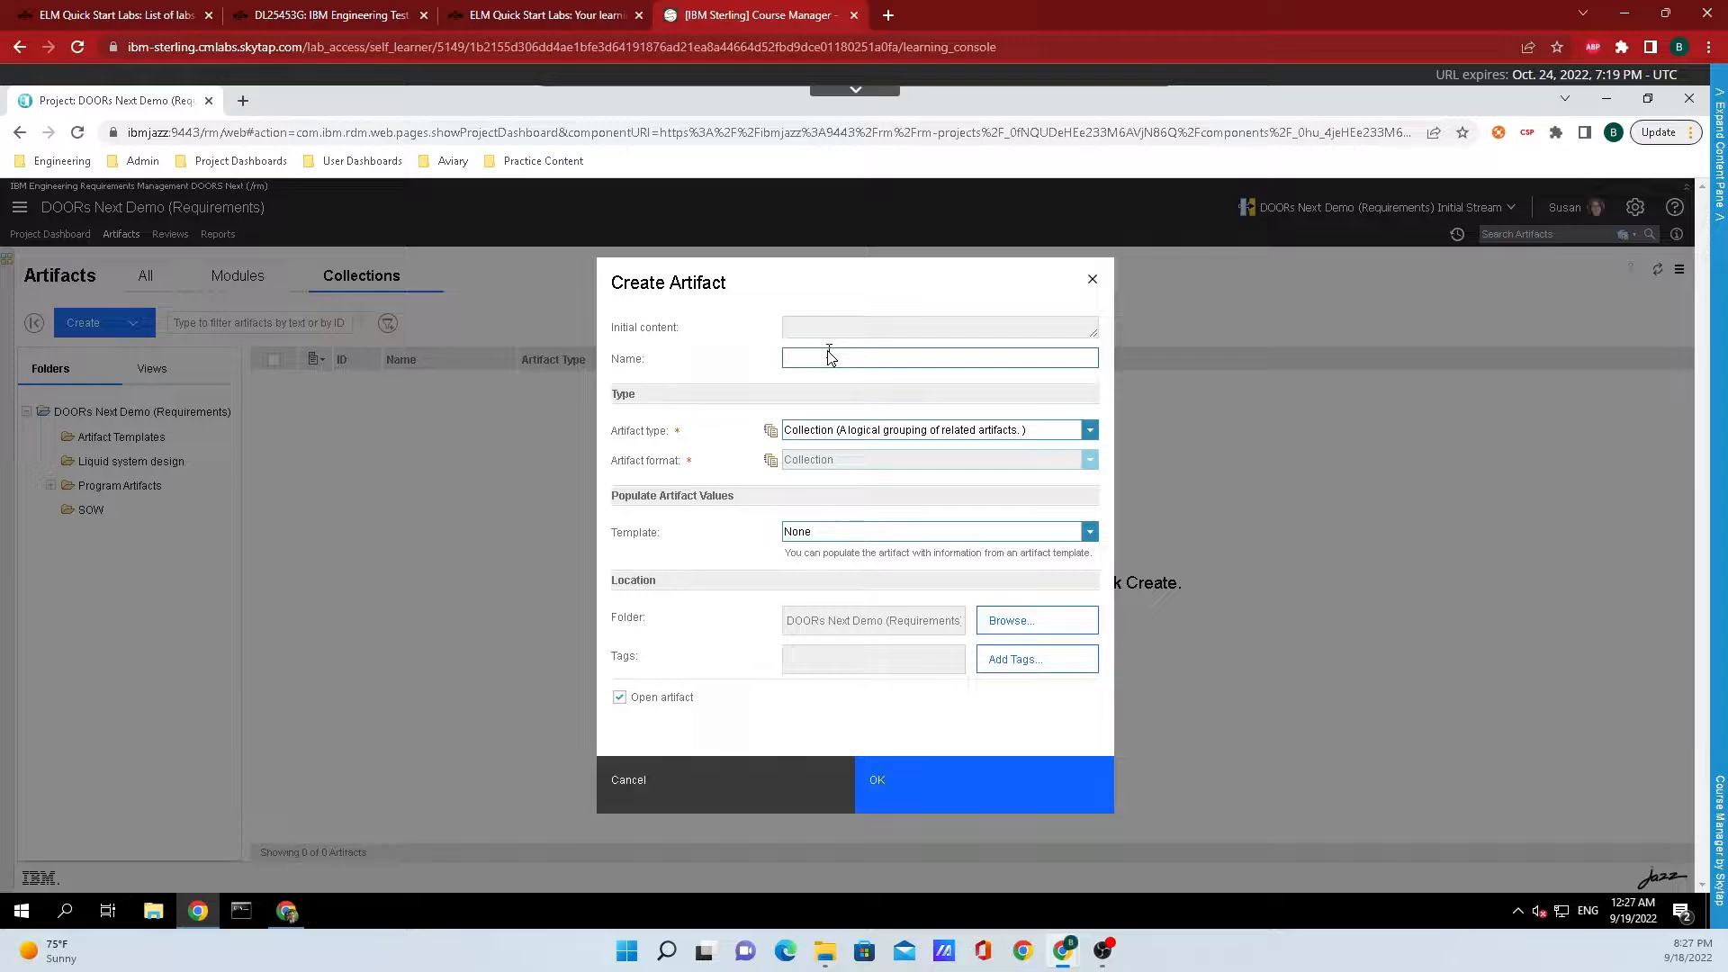
{"action": "left_click", "coordinate": [939, 357]}
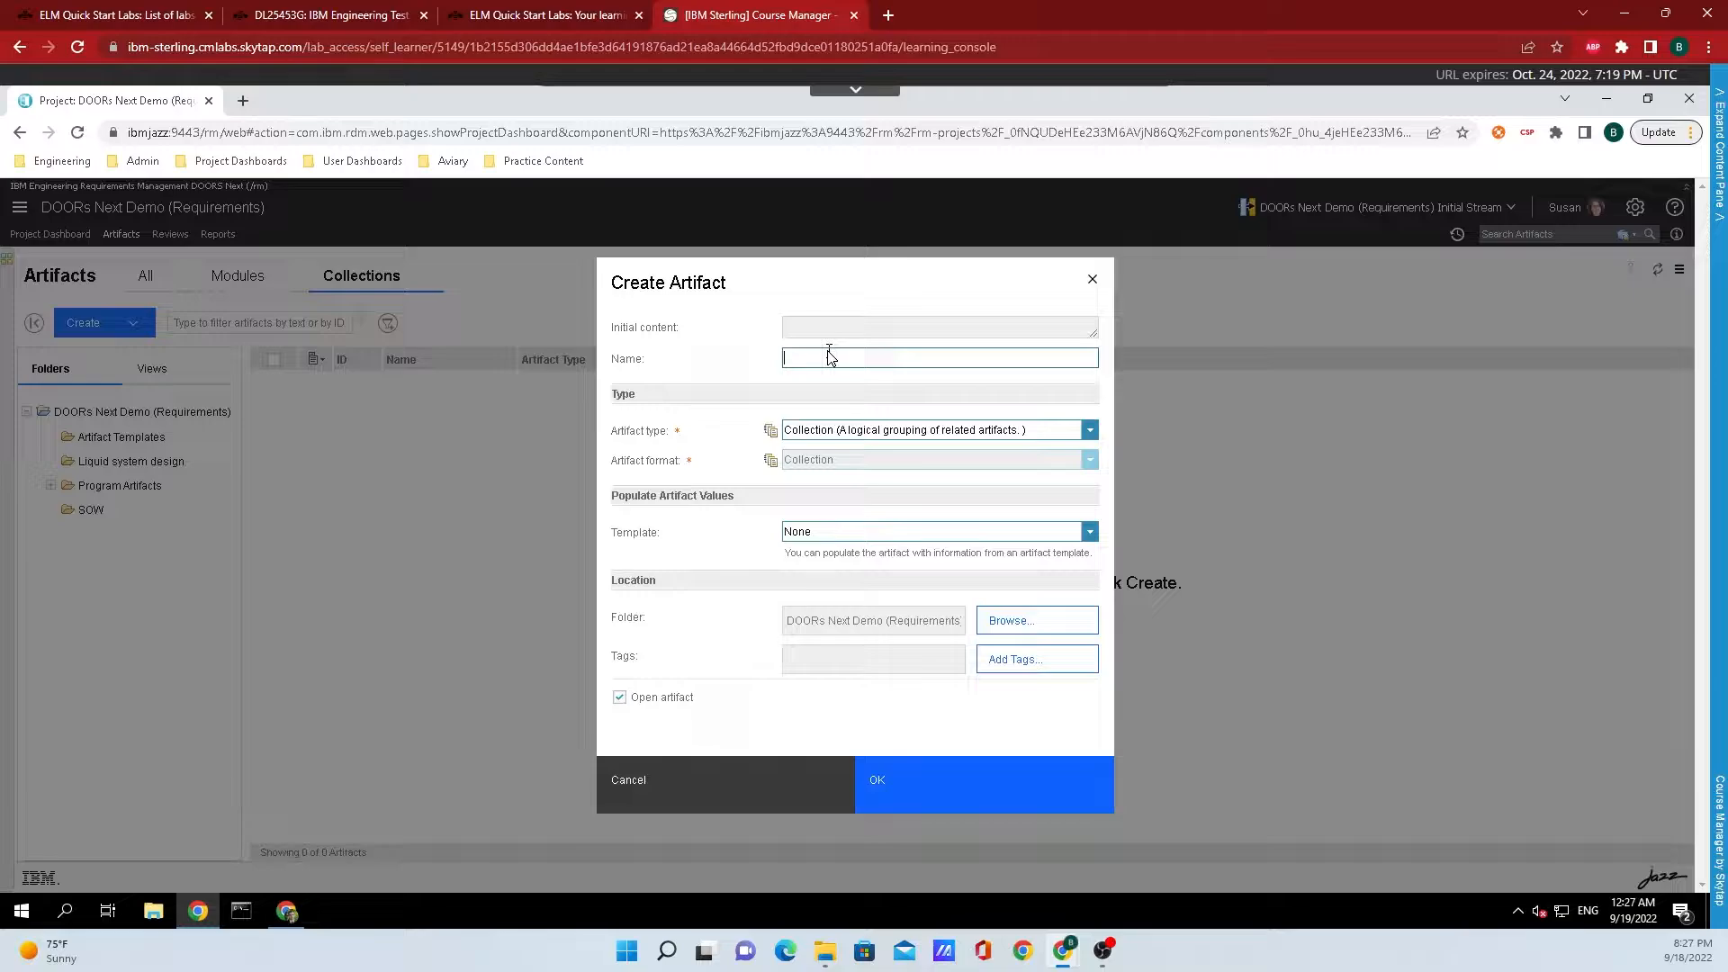
{"action": "type", "text": "Collection"}
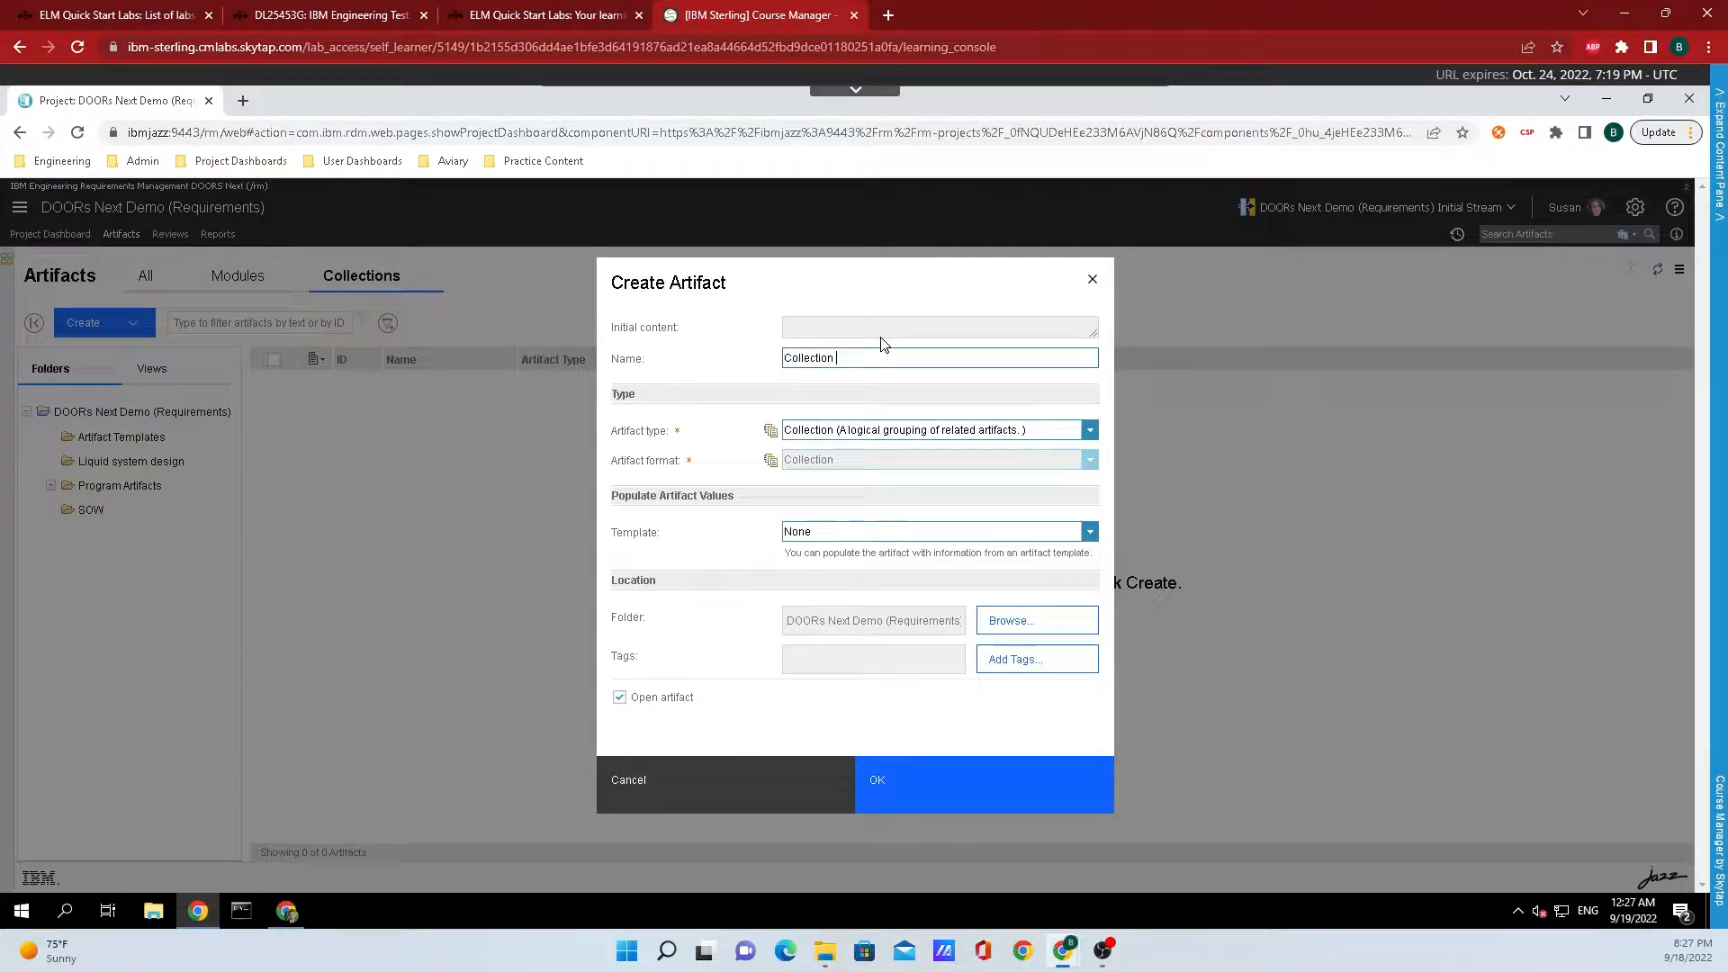
{"action": "left_click", "coordinate": [1091, 429]}
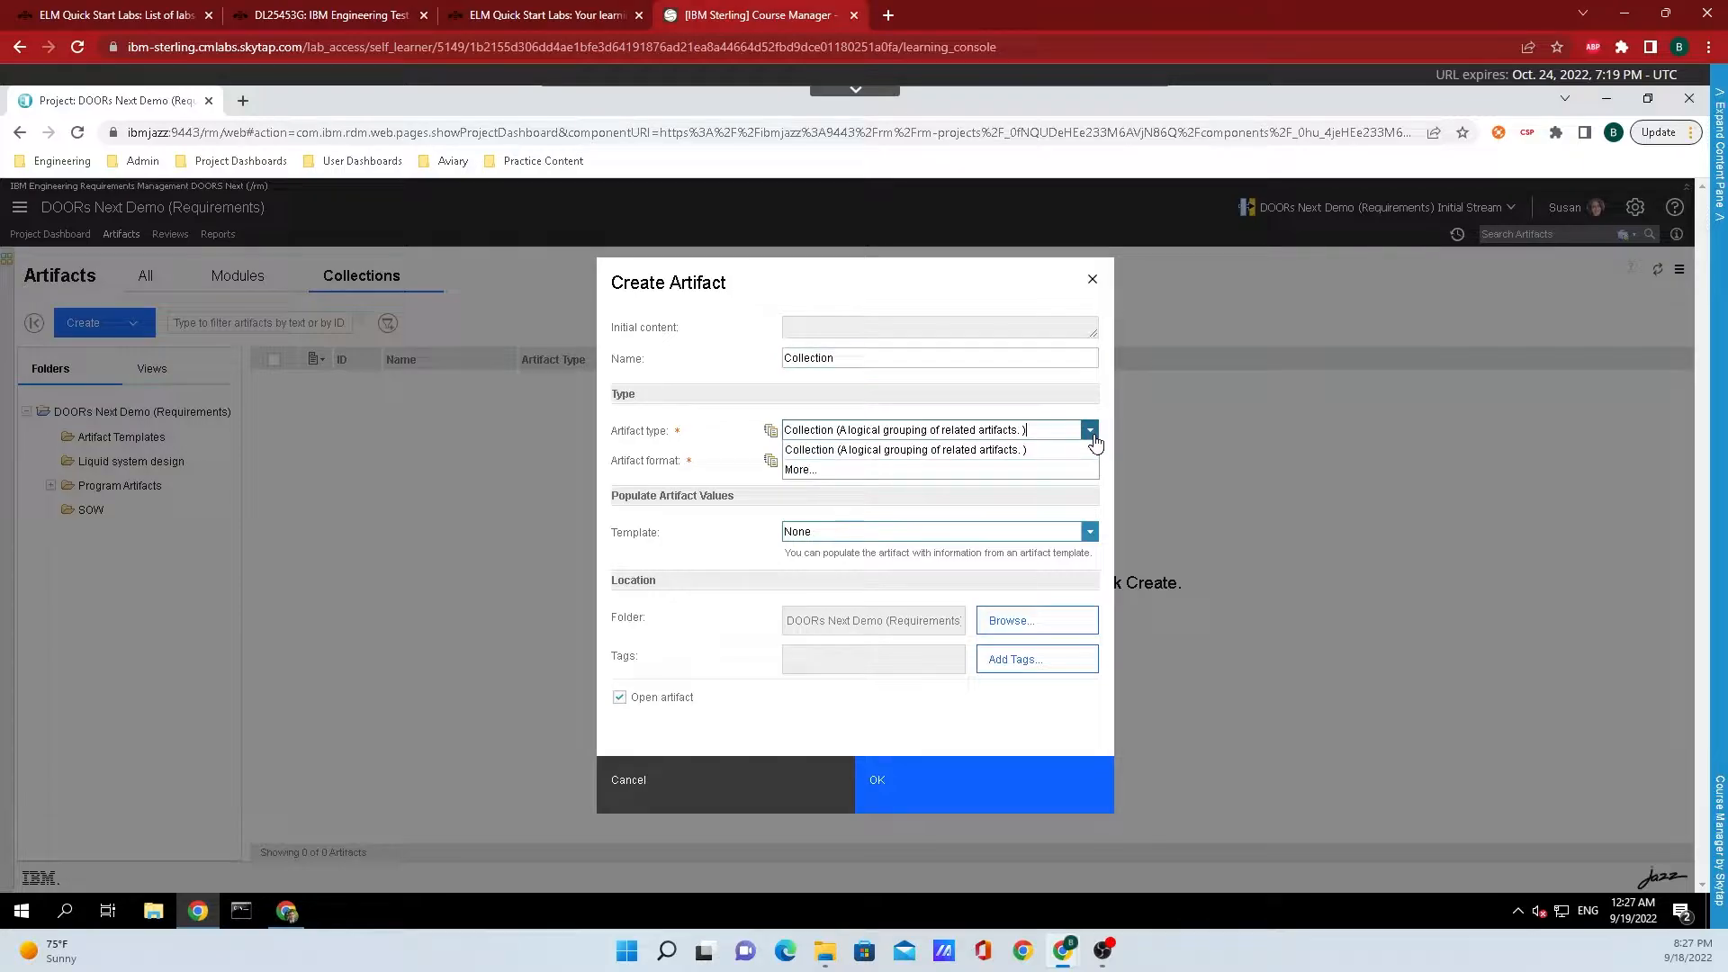
{"action": "left_click", "coordinate": [904, 450]}
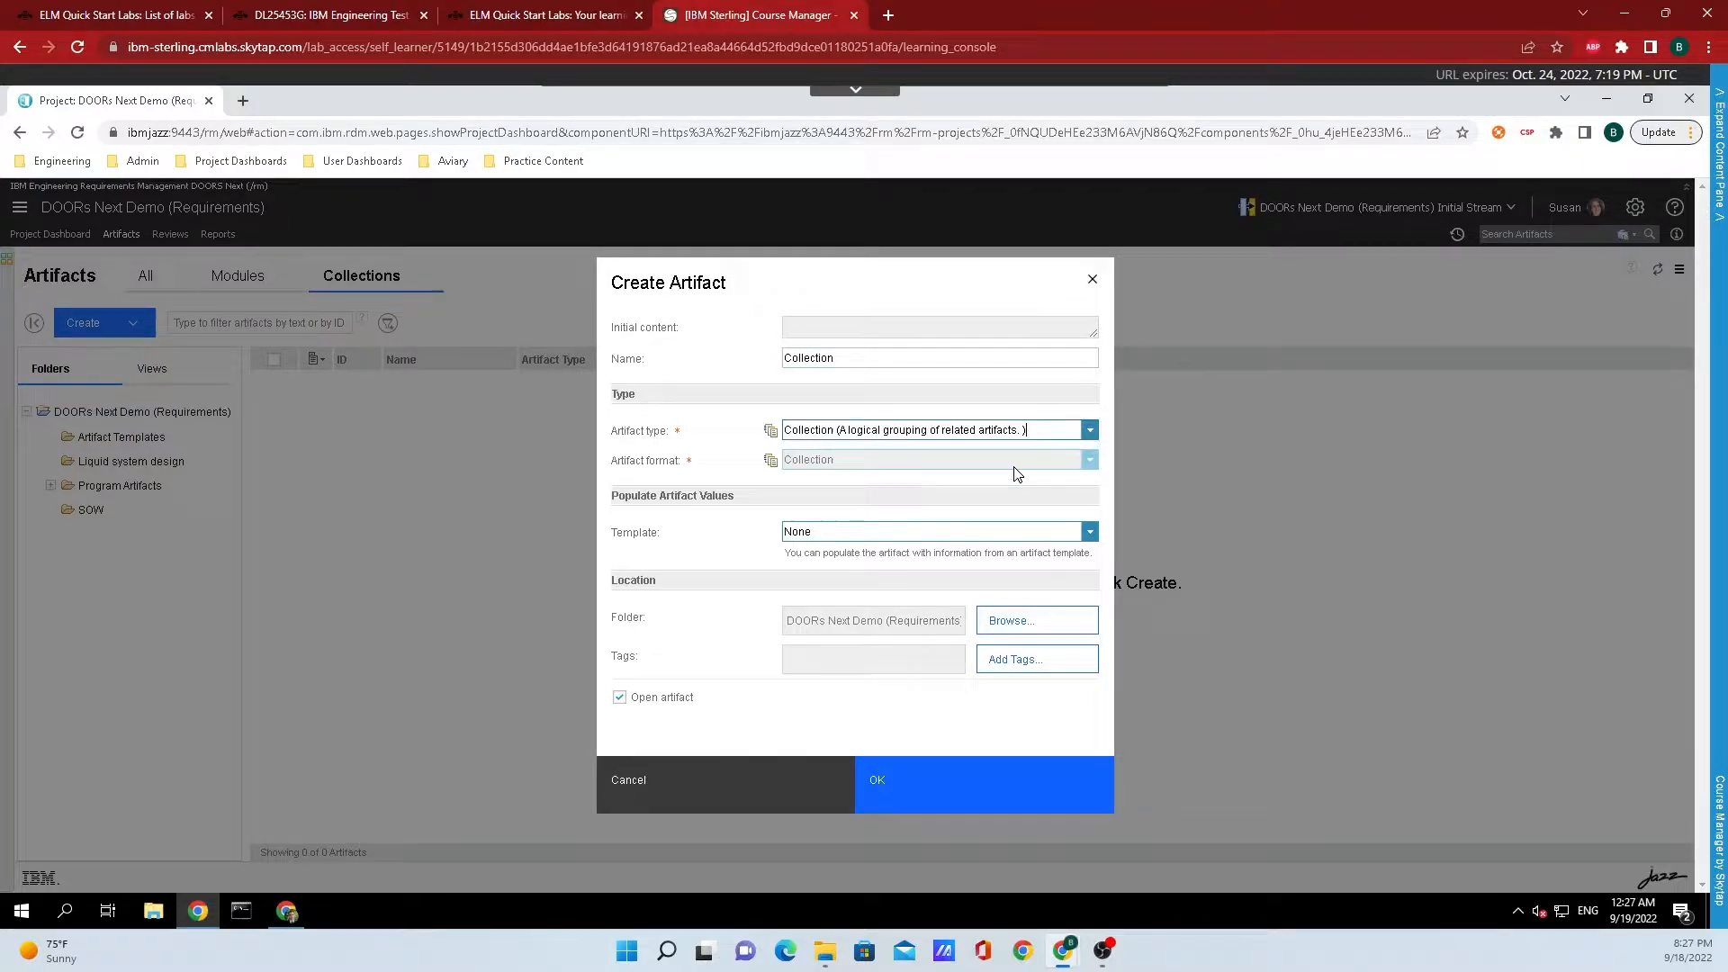
Step: Leave the template empty and the project root folder as the location in Create Artifact
{"action": "left_click", "coordinate": [1091, 429]}
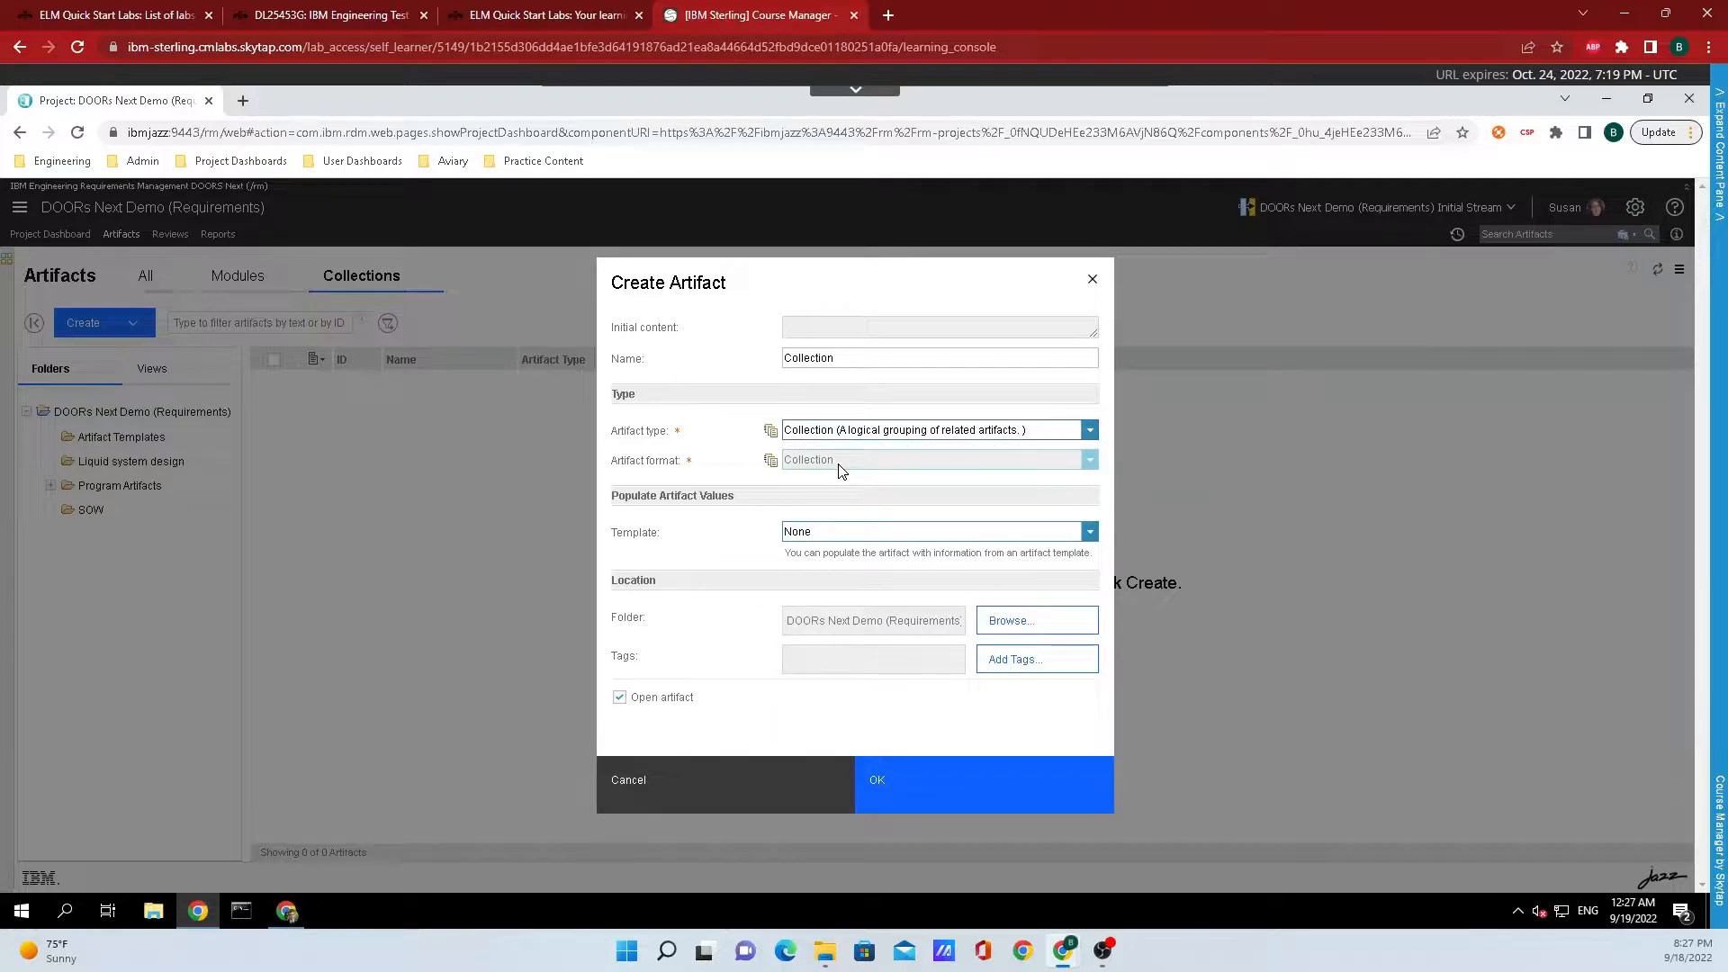
{"action": "mouse_move", "coordinate": [849, 486]}
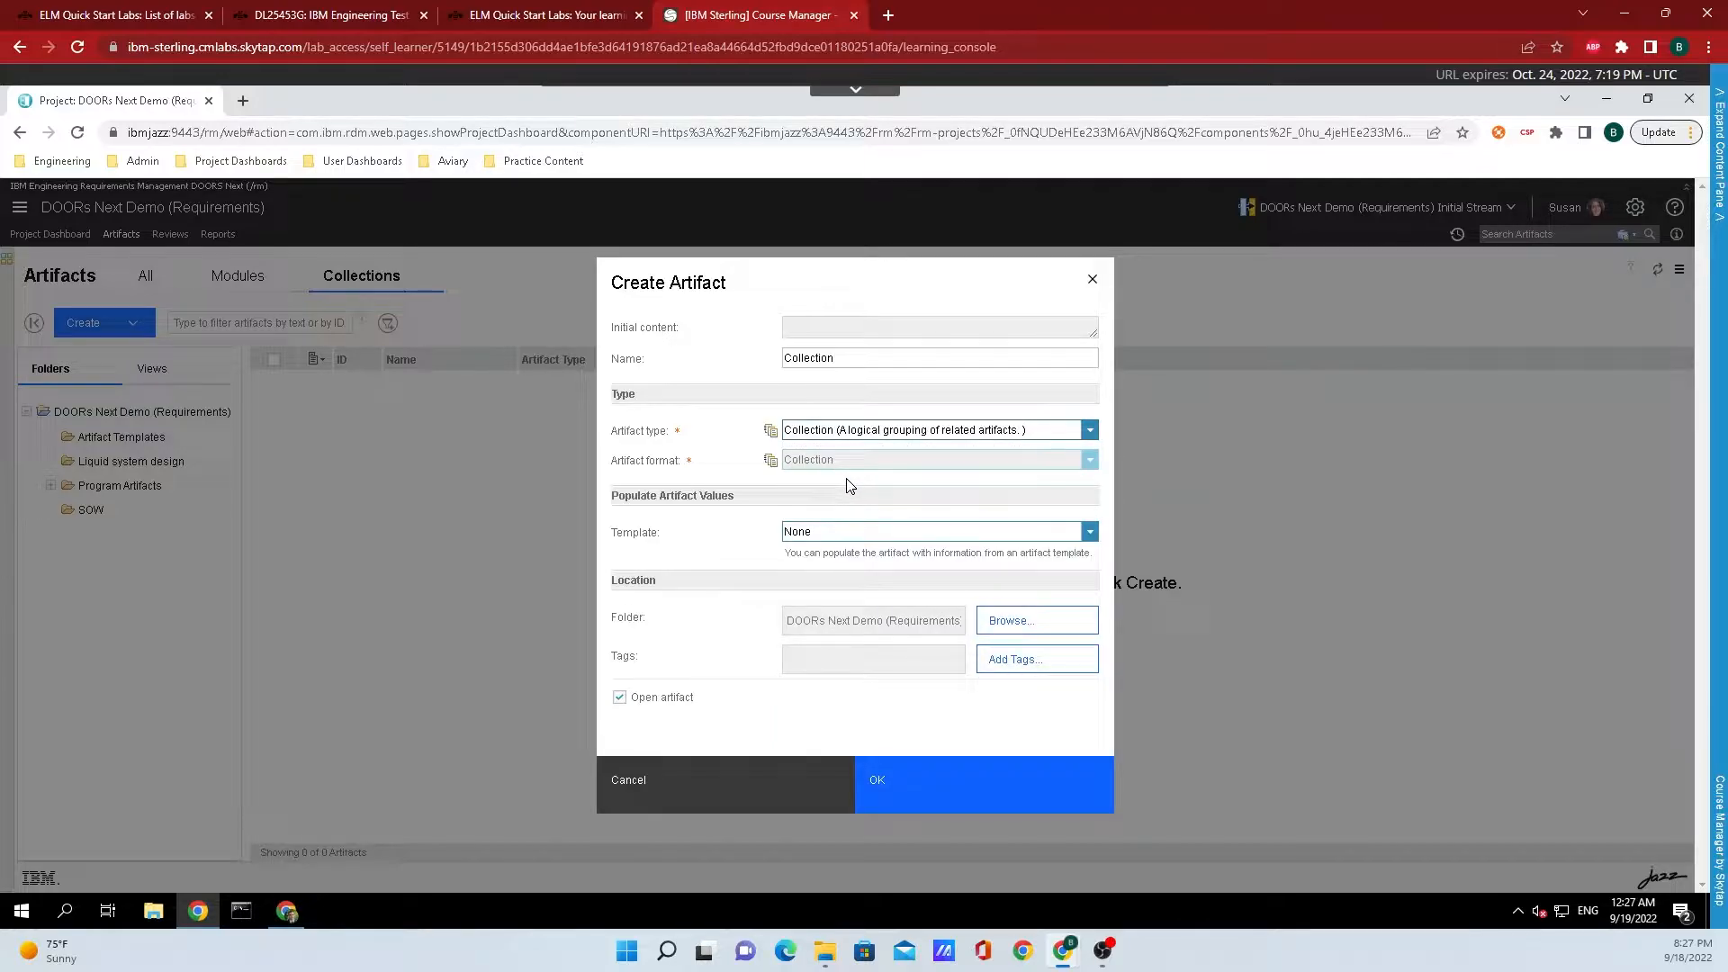
{"action": "left_click", "coordinate": [1089, 531]}
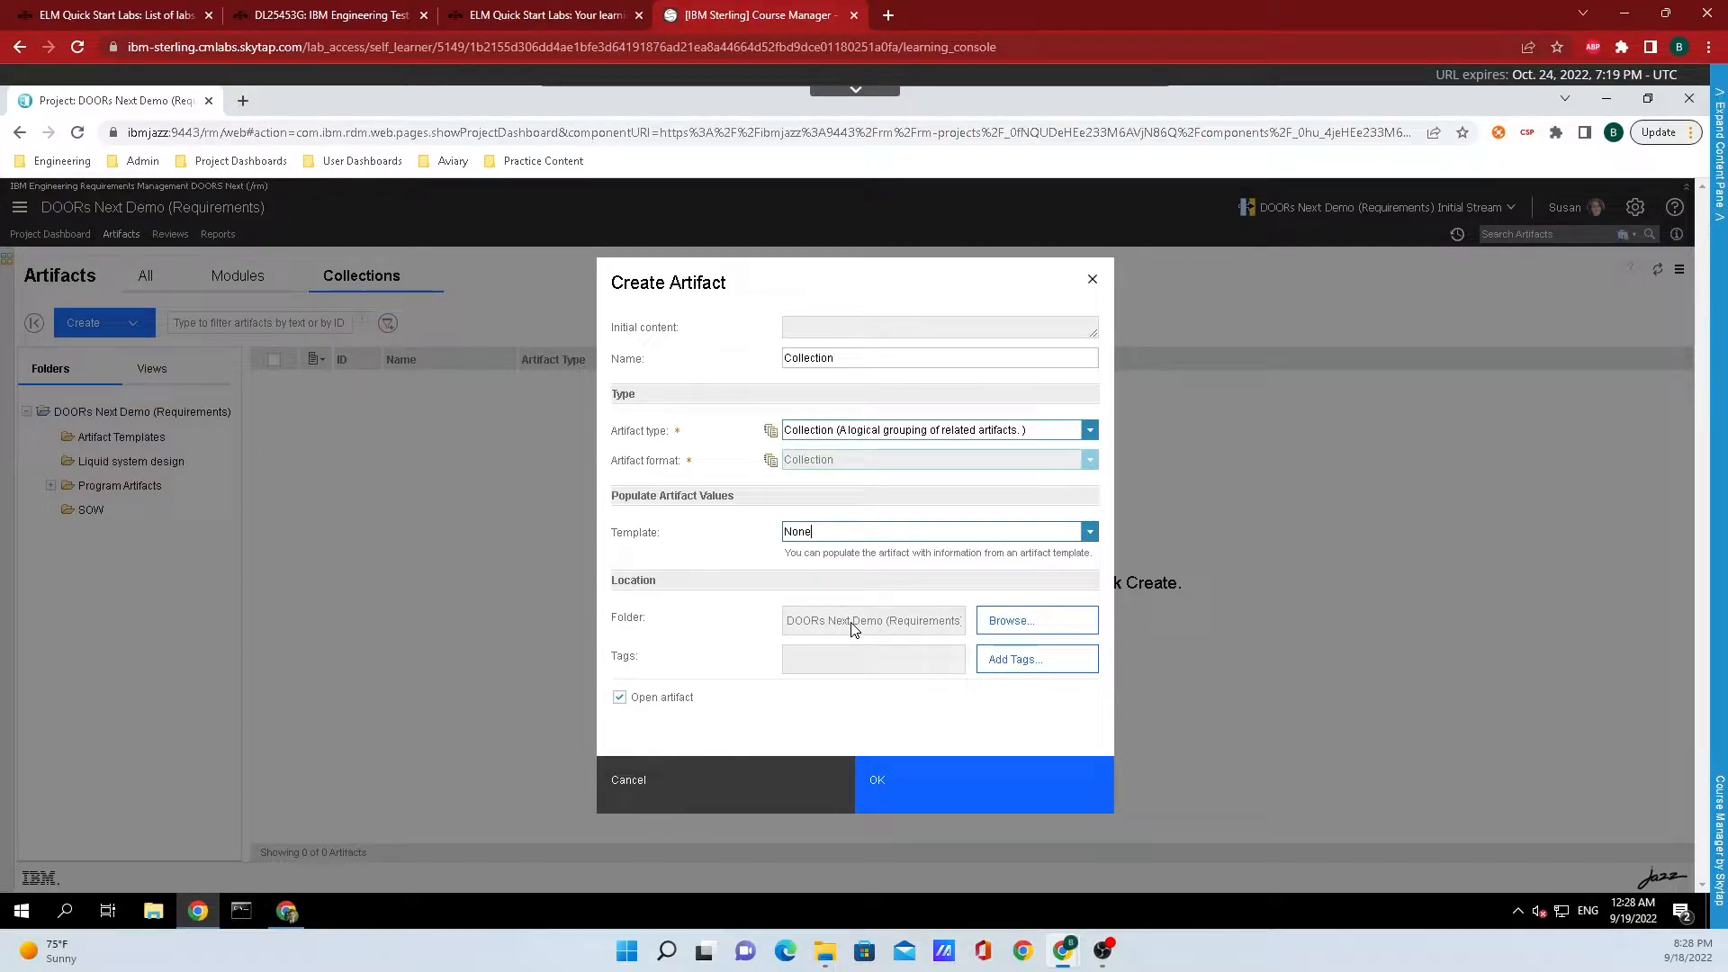
{"action": "mouse_move", "coordinate": [875, 634]}
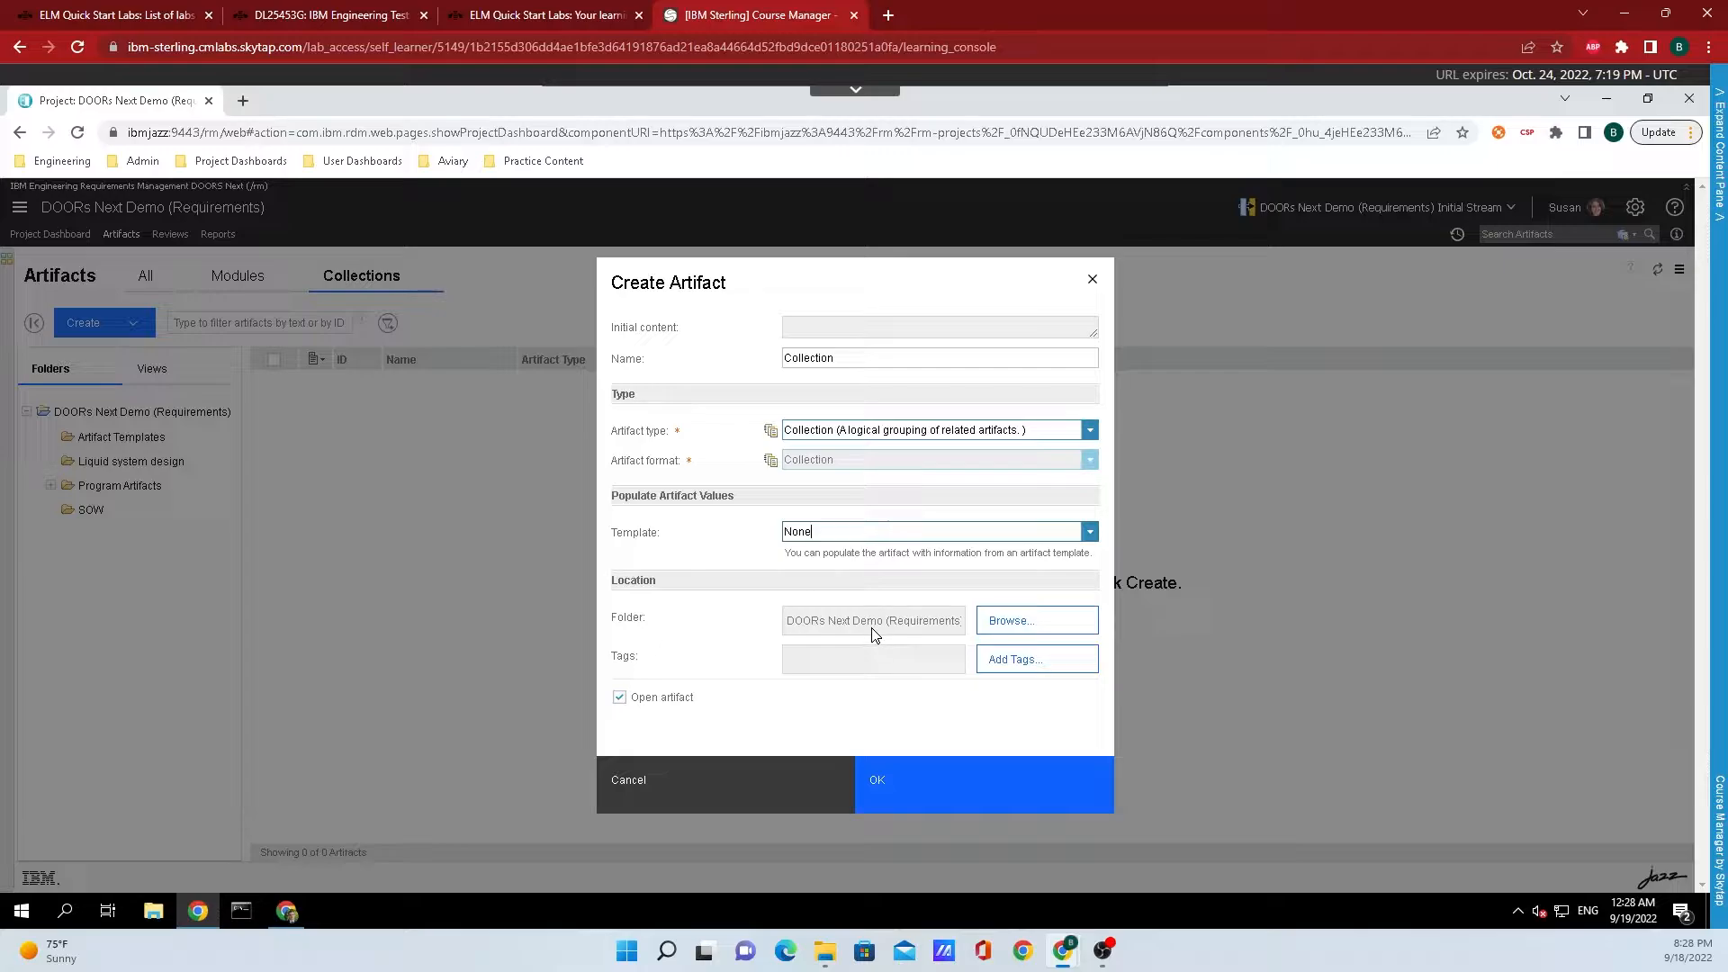
{"action": "left_click", "coordinate": [1037, 619]}
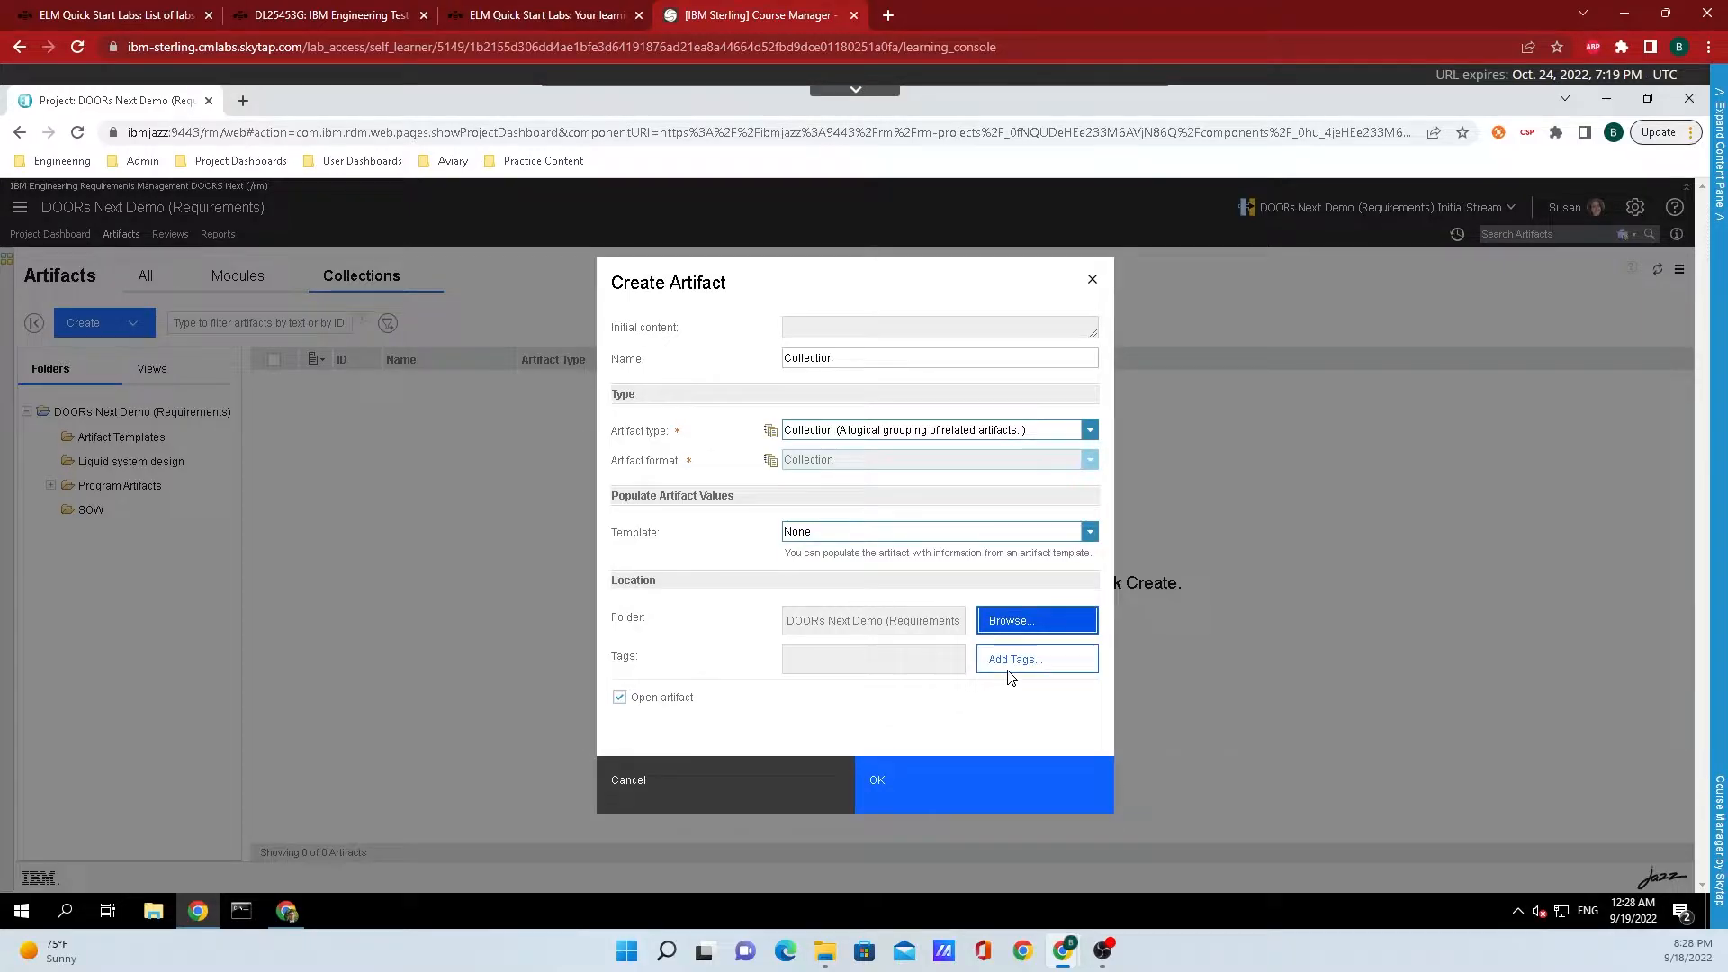
Step: Add a new tag named 'example' to the collection's tags
{"action": "left_click", "coordinate": [1037, 659]}
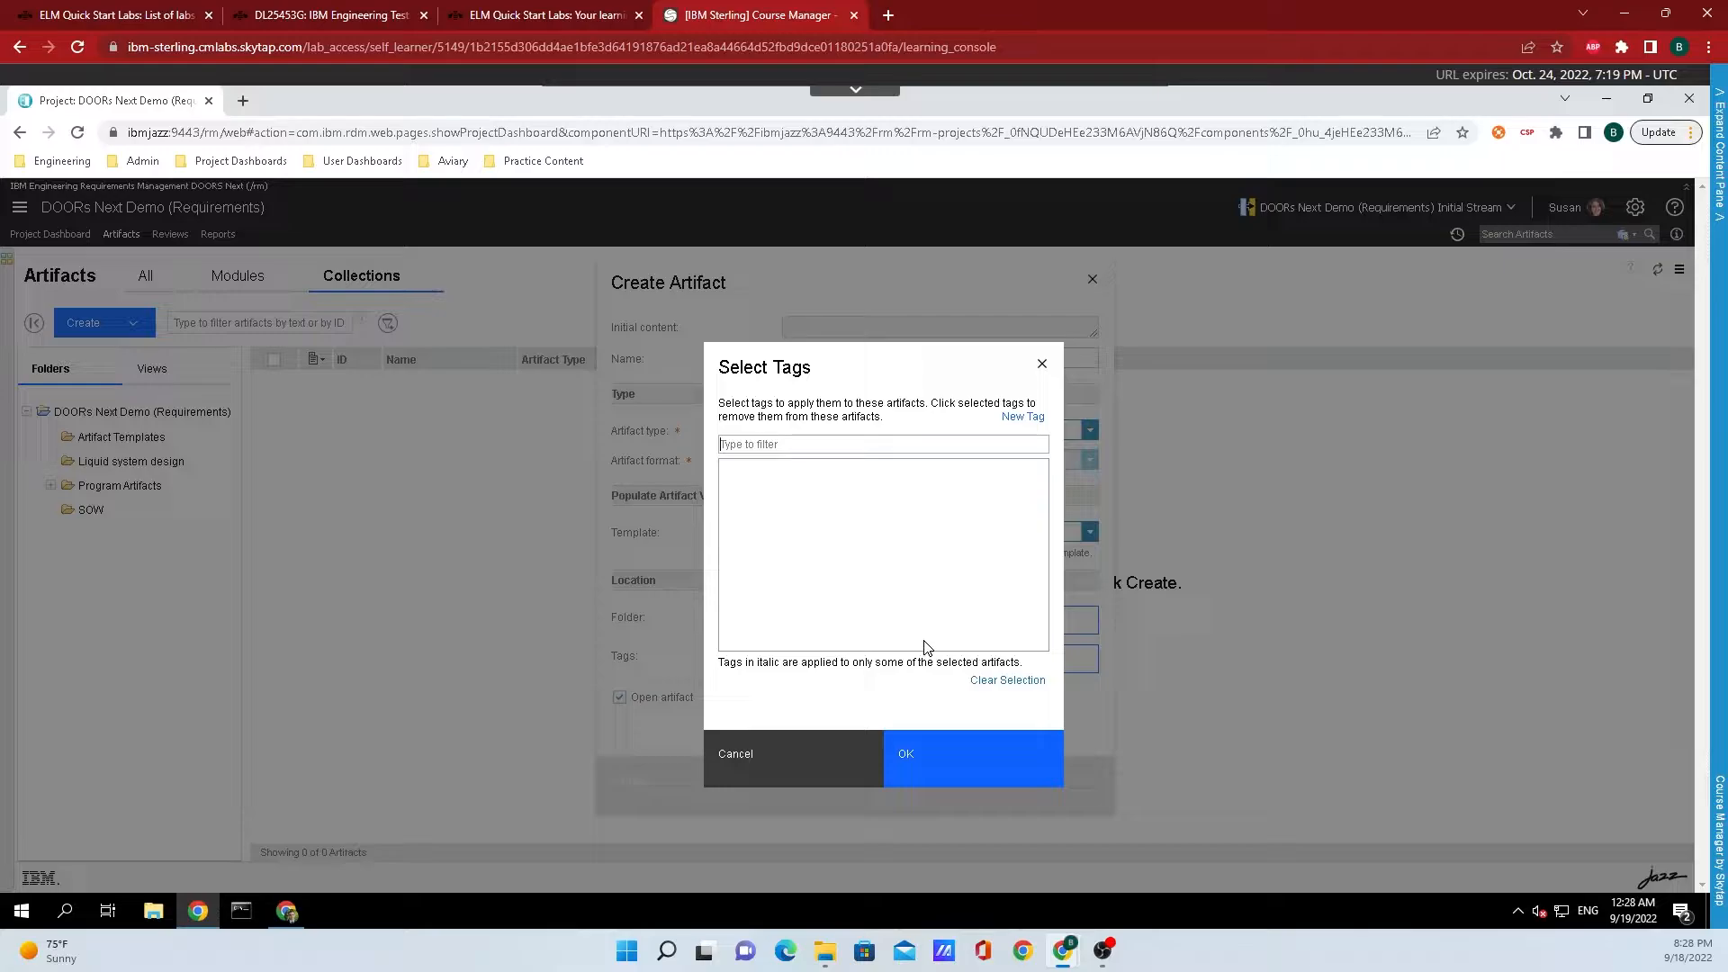
{"action": "mouse_move", "coordinate": [1022, 418]}
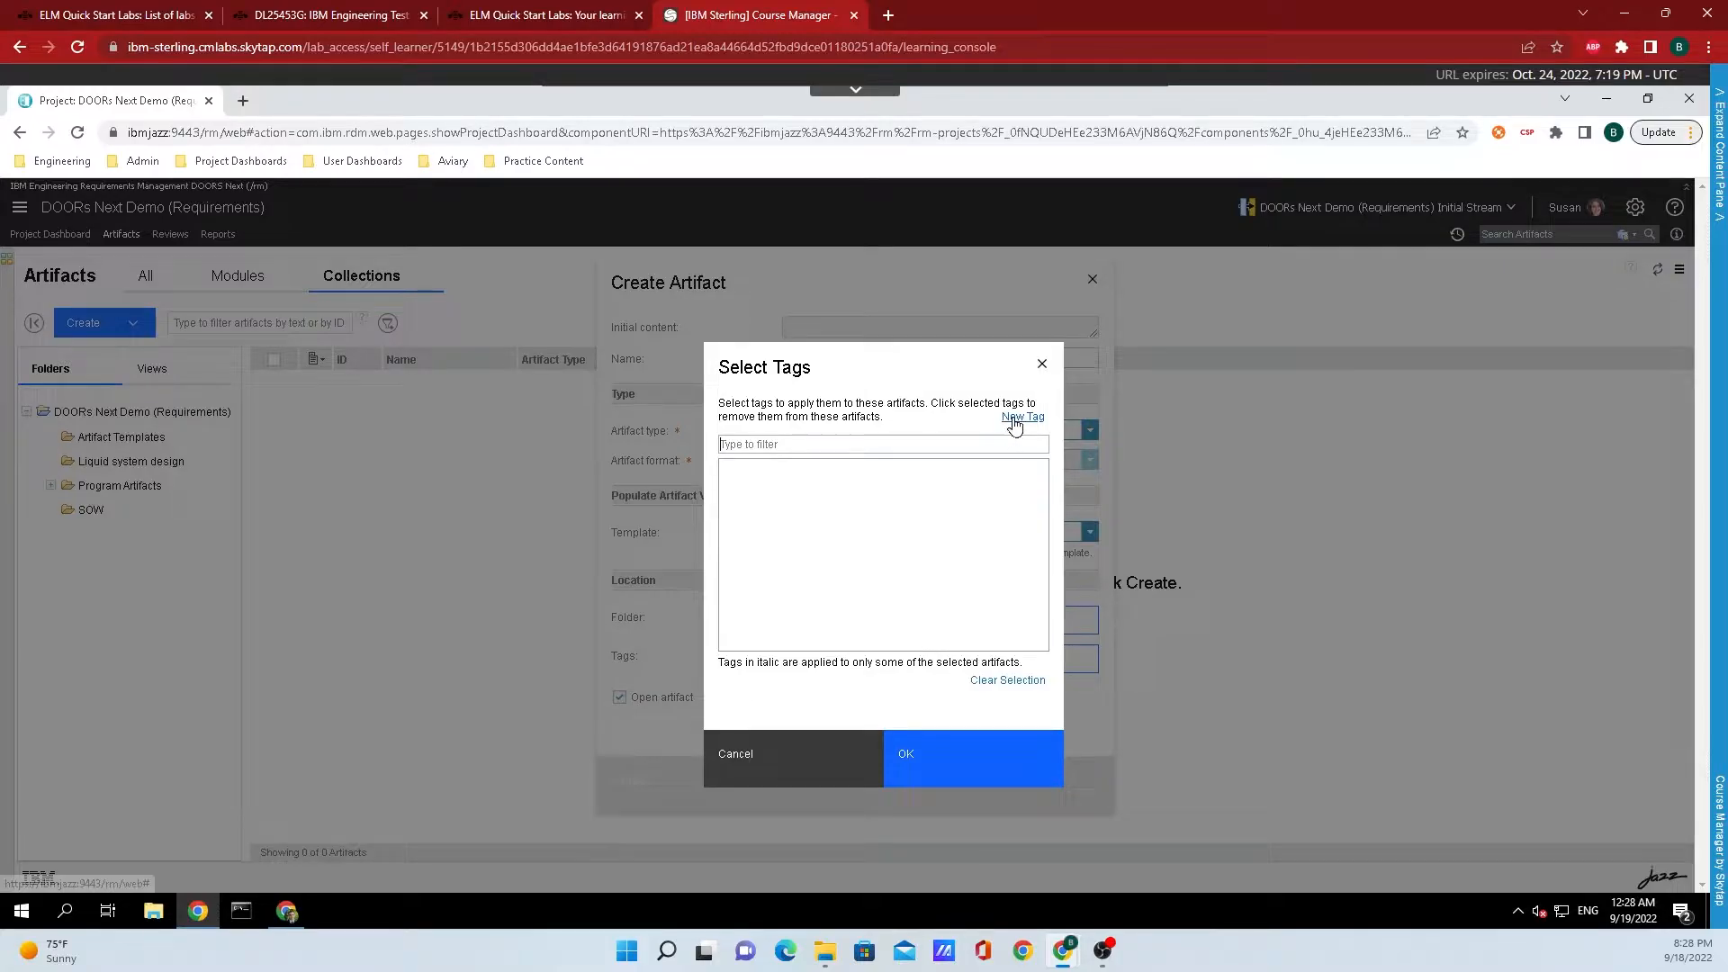
{"action": "left_click", "coordinate": [1023, 417]}
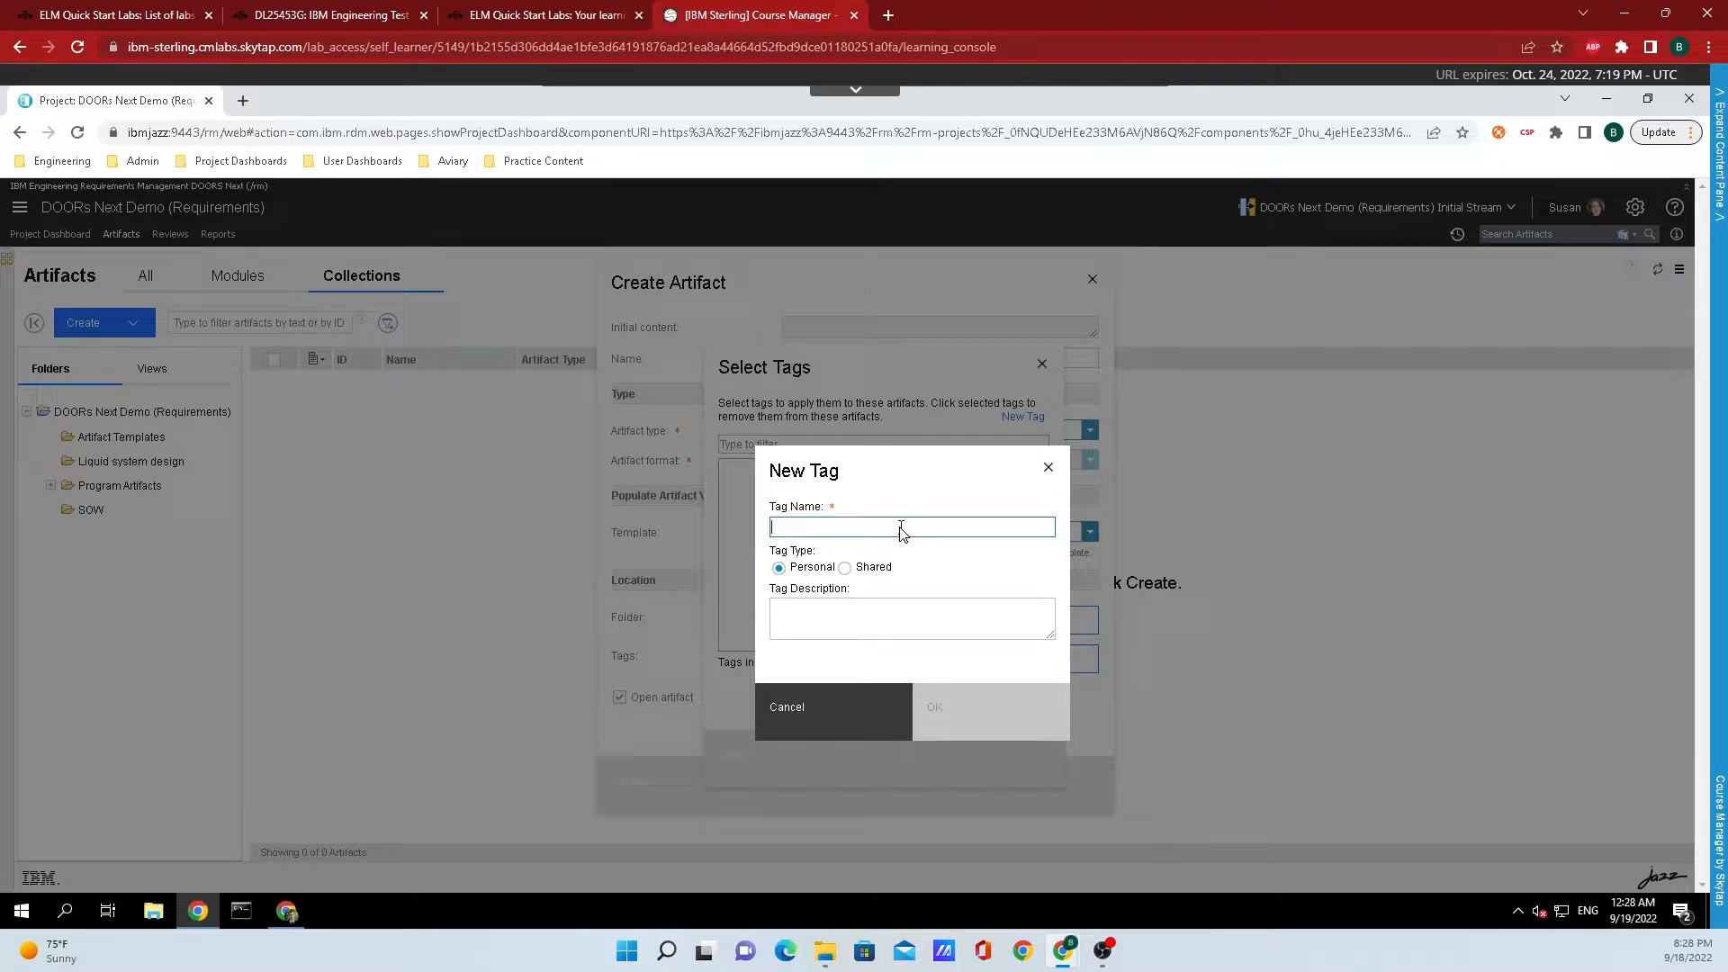
{"action": "type", "text": "example"}
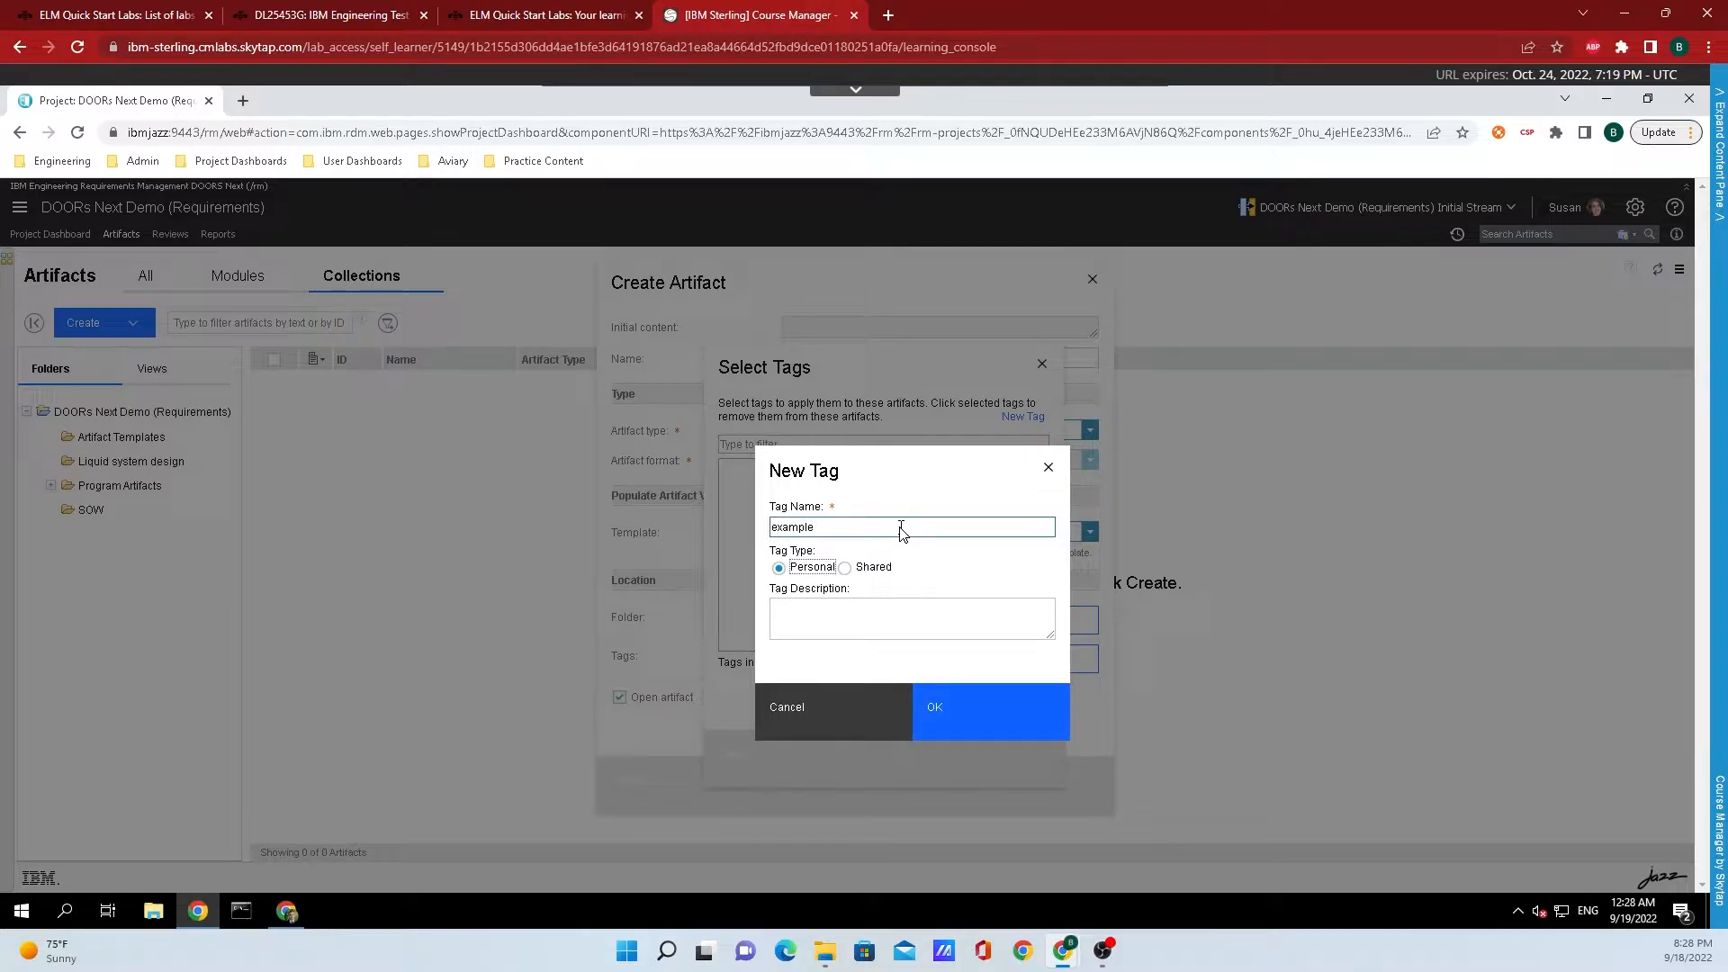
{"action": "type", "text": "ex"}
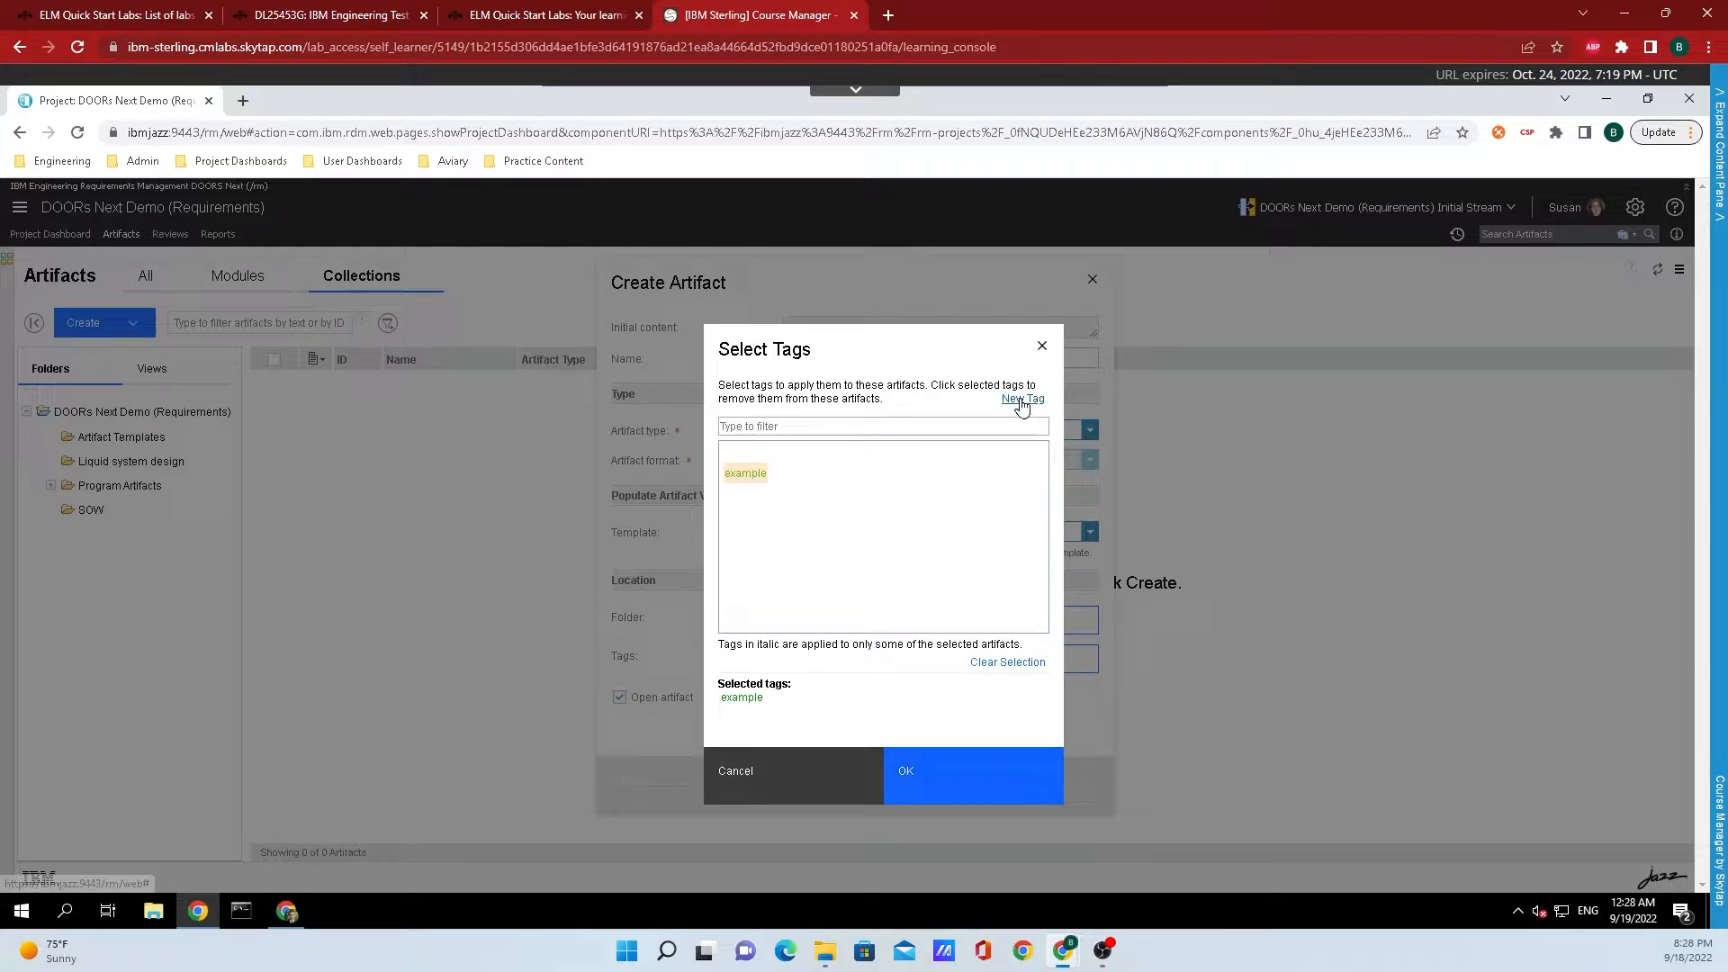
Step: Create a shared tag 'example team' with the description 'a tag'
{"action": "left_click", "coordinate": [1023, 398]}
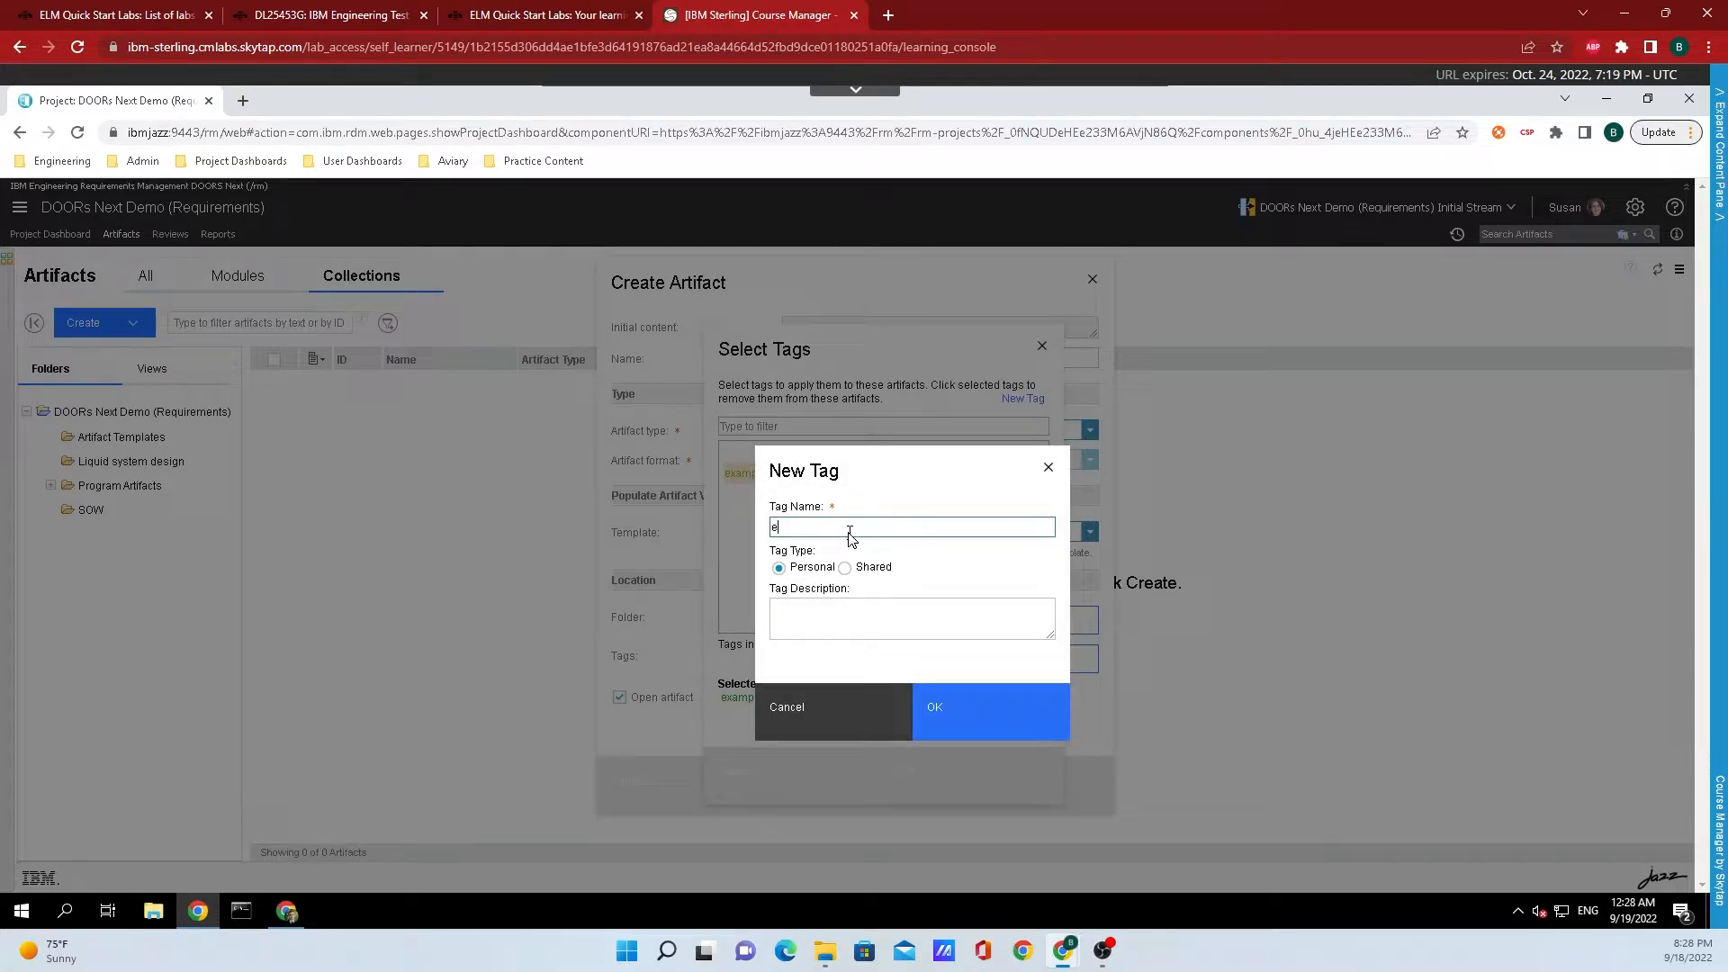
{"action": "type", "text": "example team"}
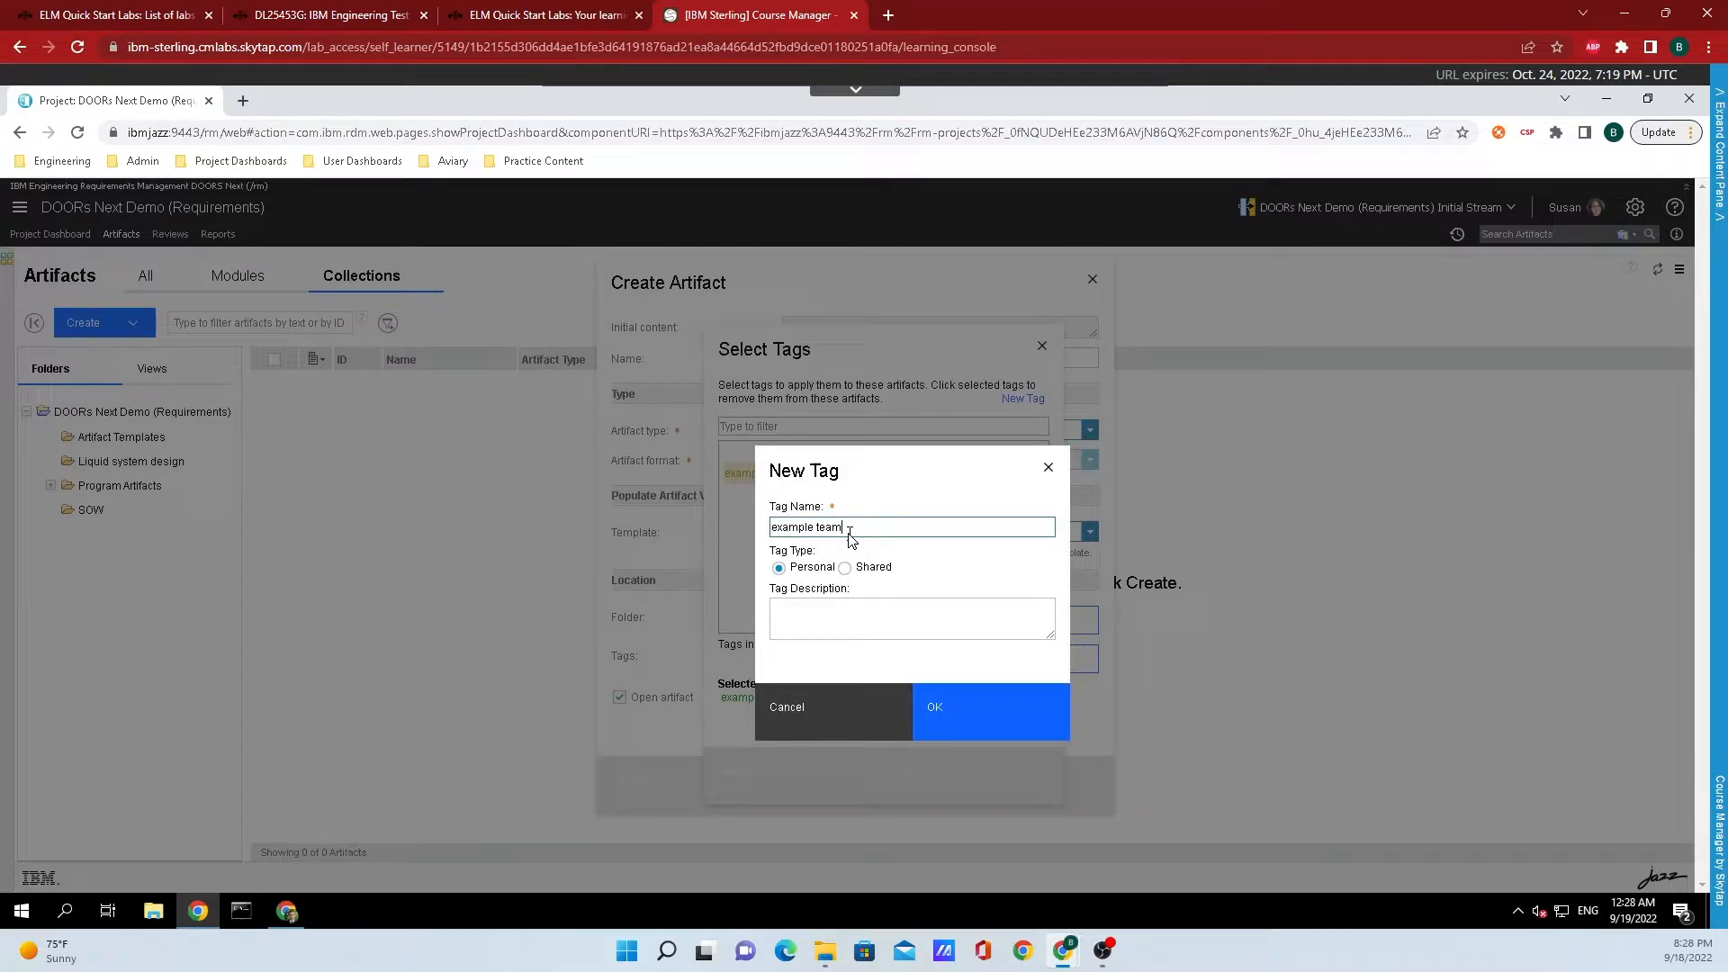
{"action": "type", "text": "a tag for the team"}
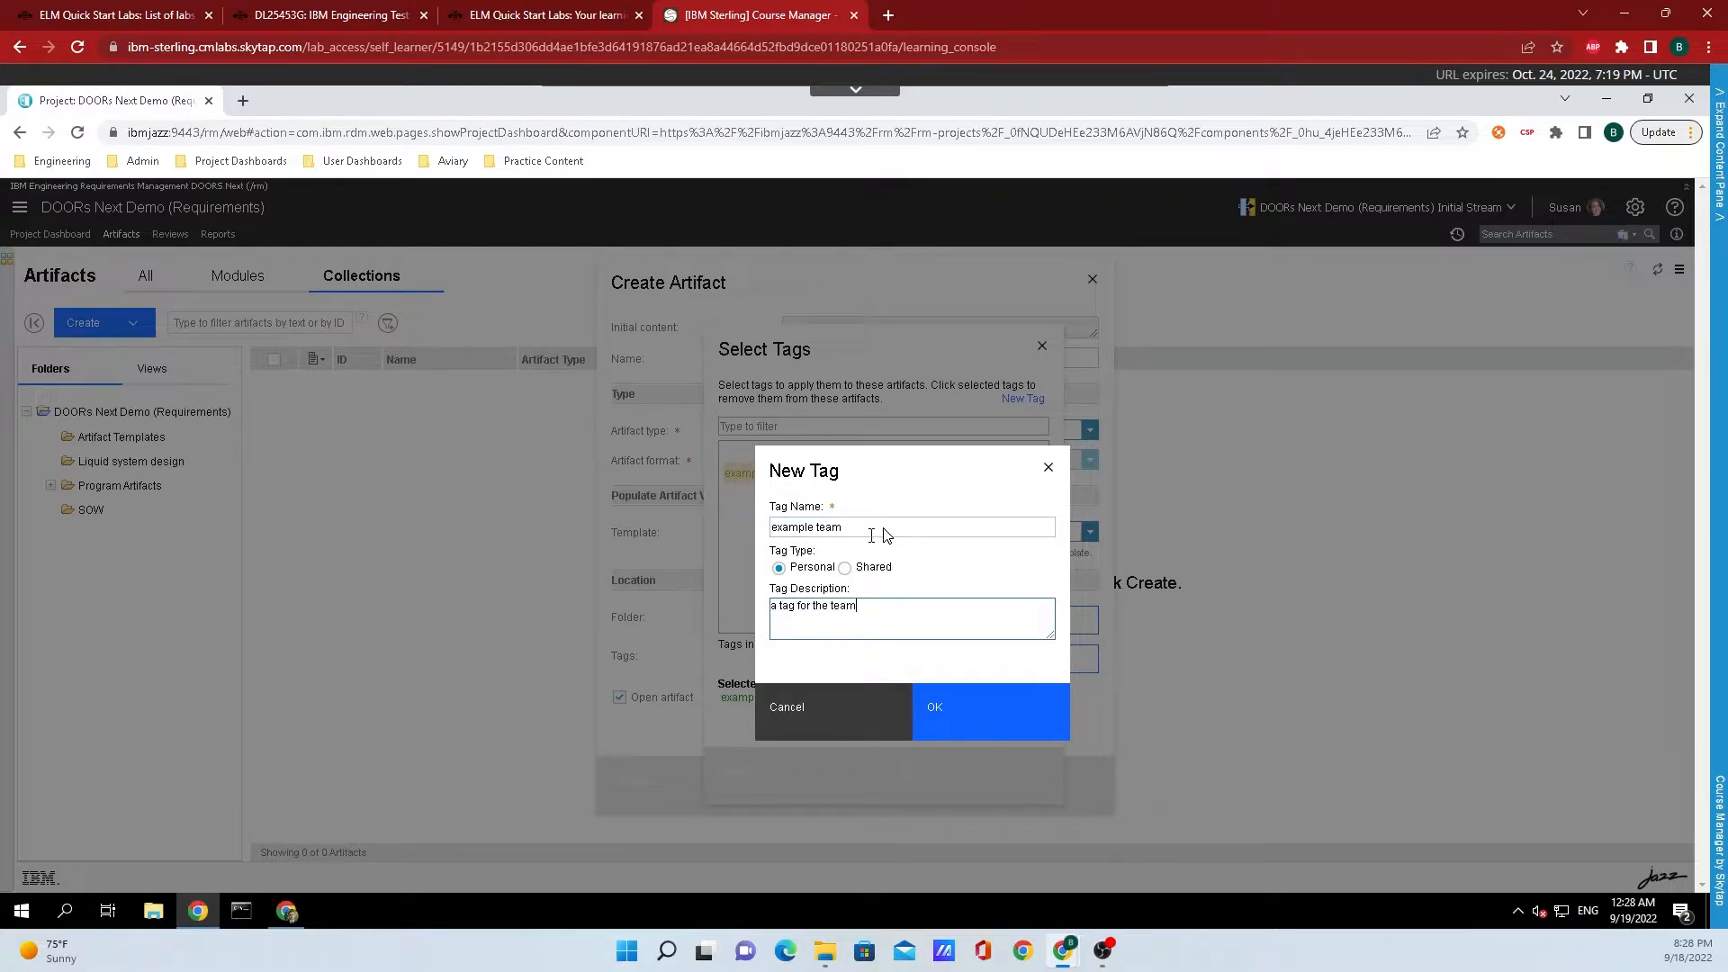
{"action": "left_click", "coordinate": [935, 705]}
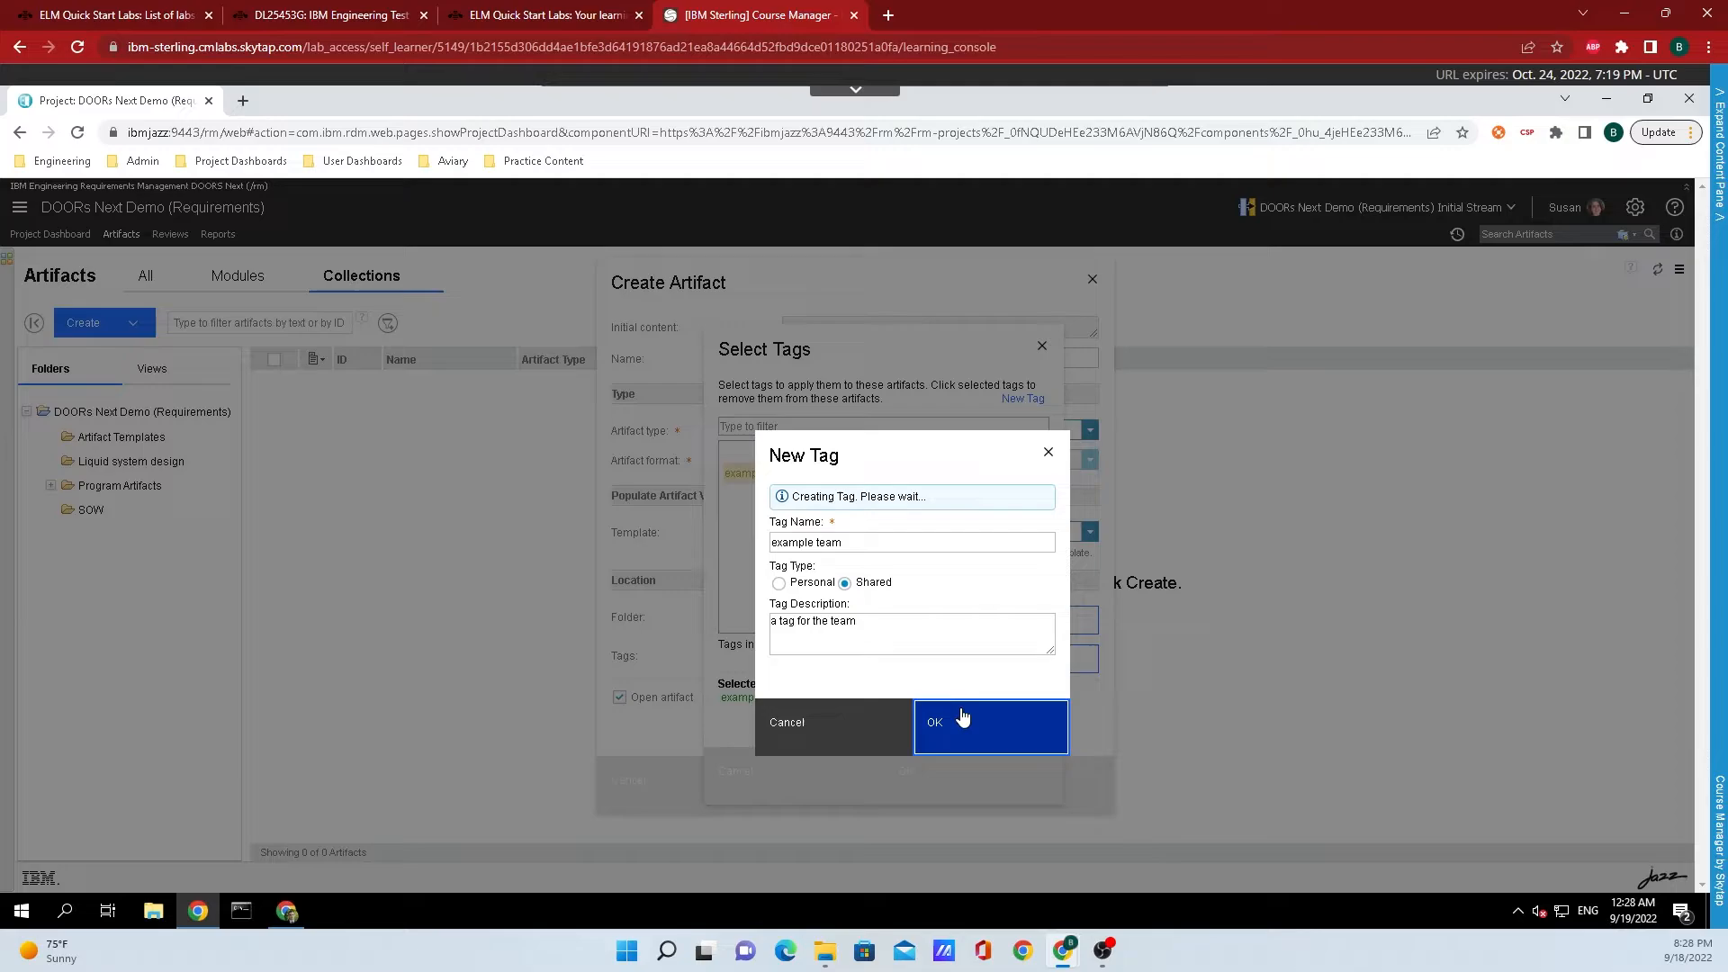
{"action": "left_click", "coordinate": [963, 722]}
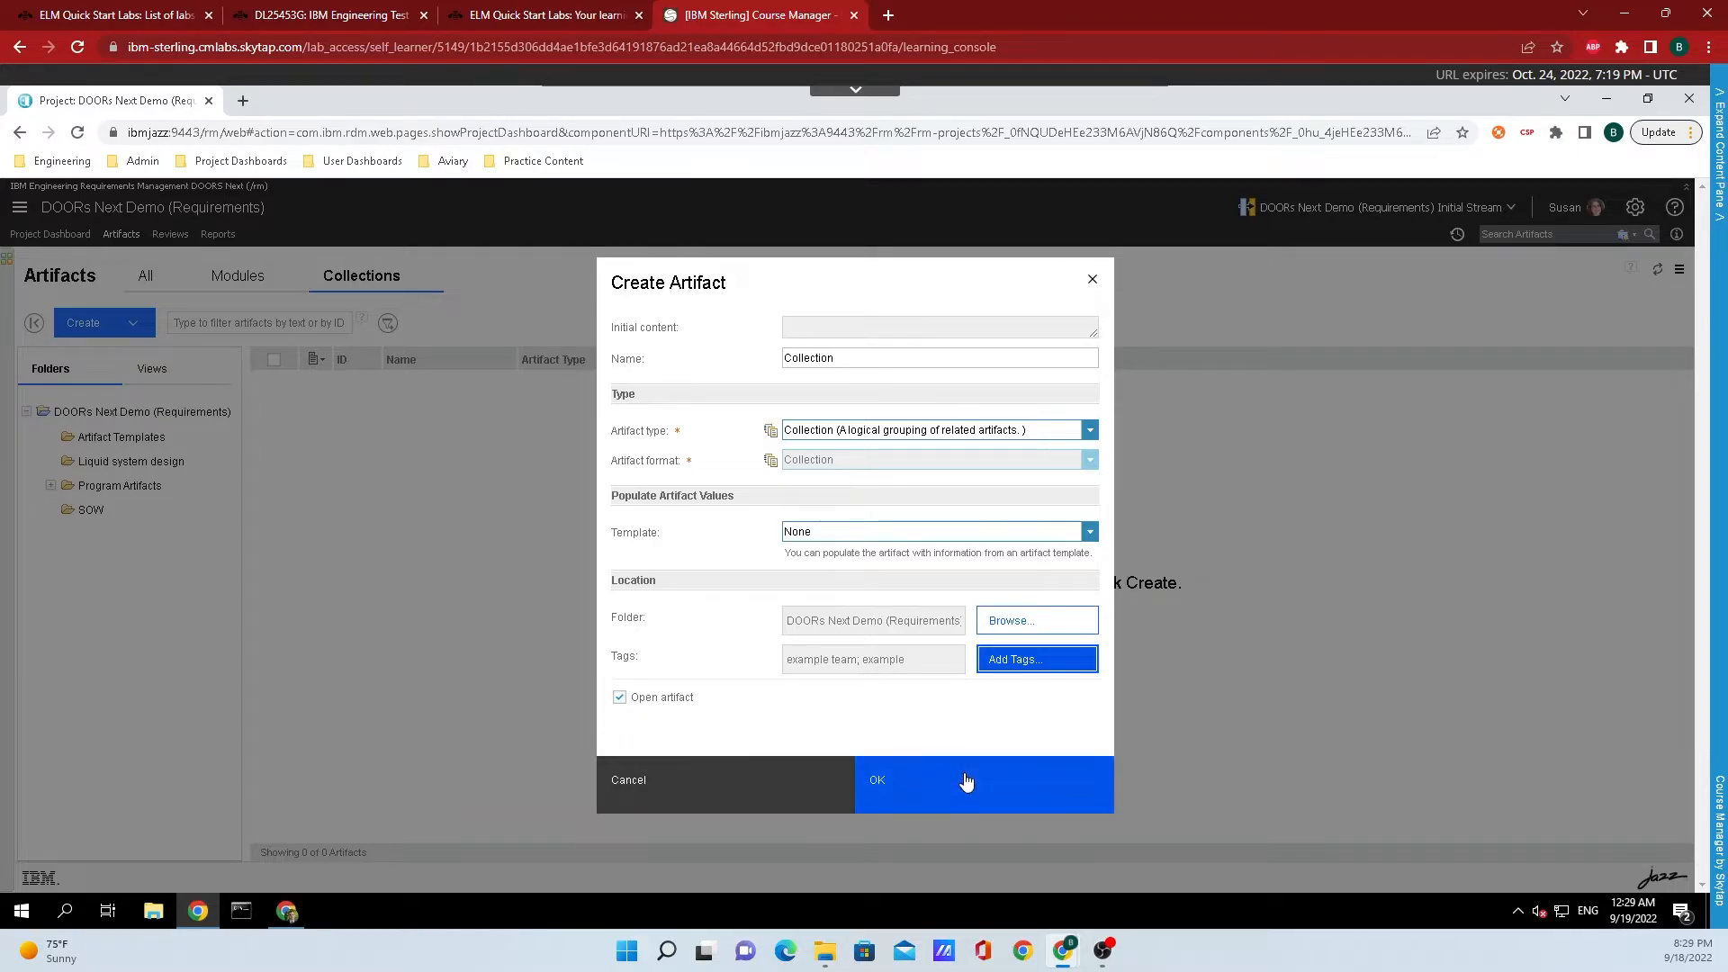
{"action": "mouse_move", "coordinate": [956, 794]}
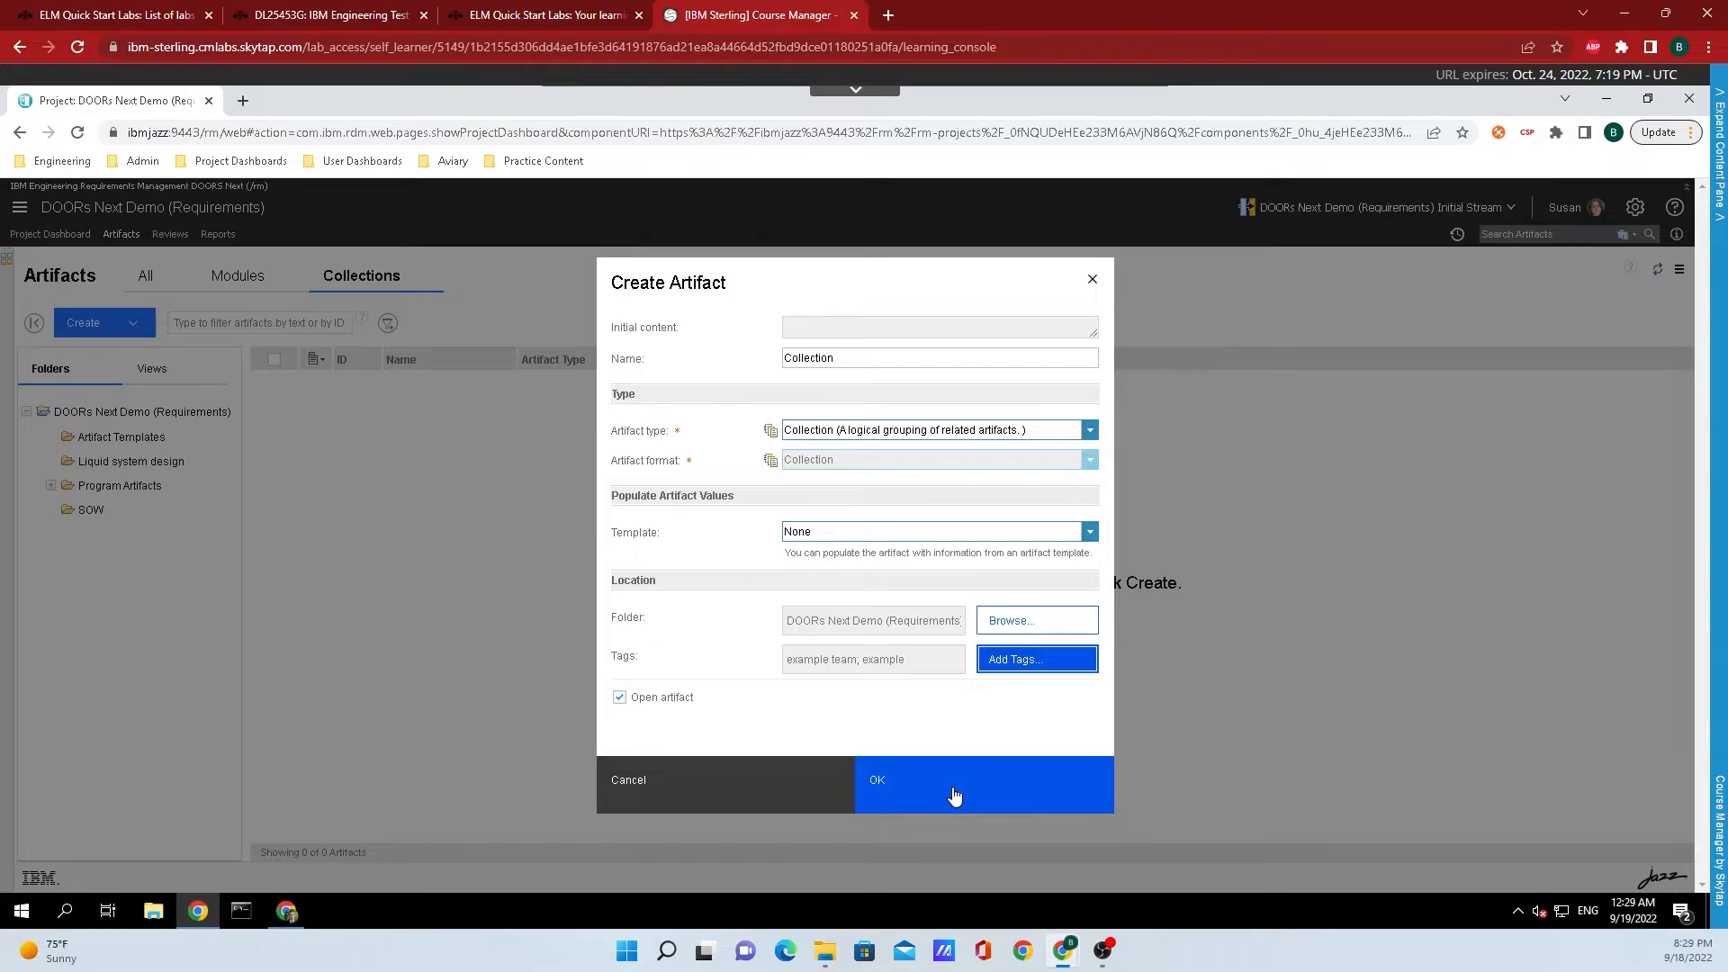
Step: Create the Collection artifact tagged 'example team' and 'example', opening its empty page as artifact 6994
{"action": "left_click", "coordinate": [876, 779]}
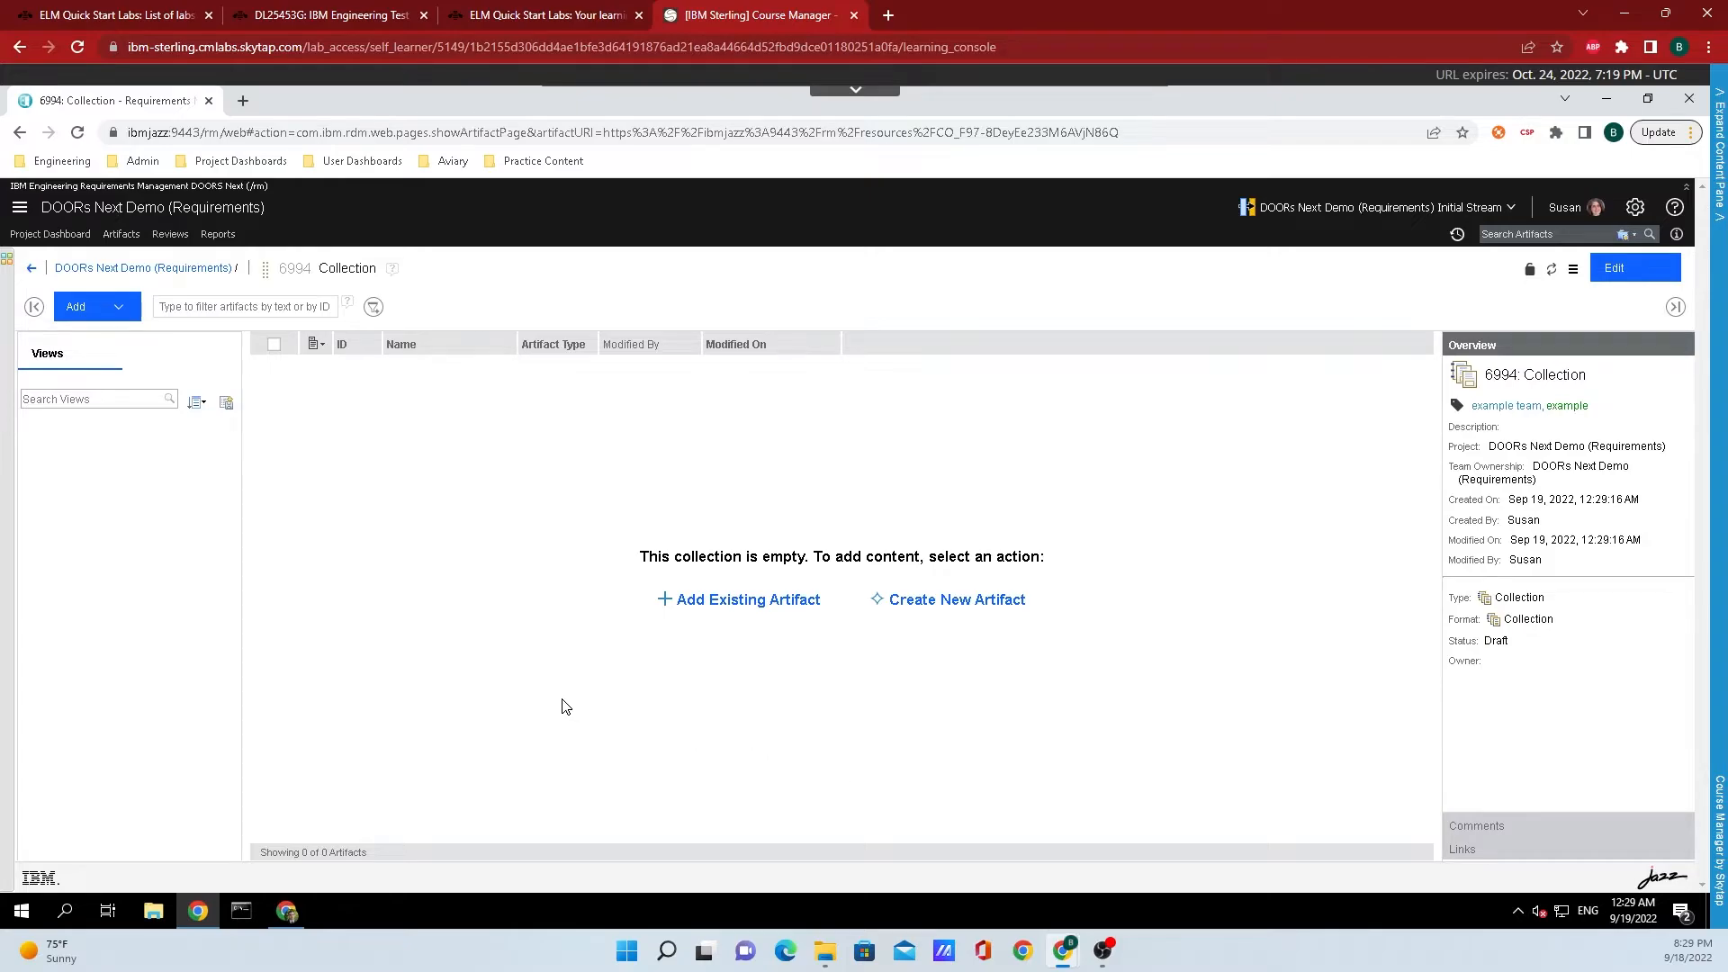
{"action": "mouse_move", "coordinate": [843, 558]}
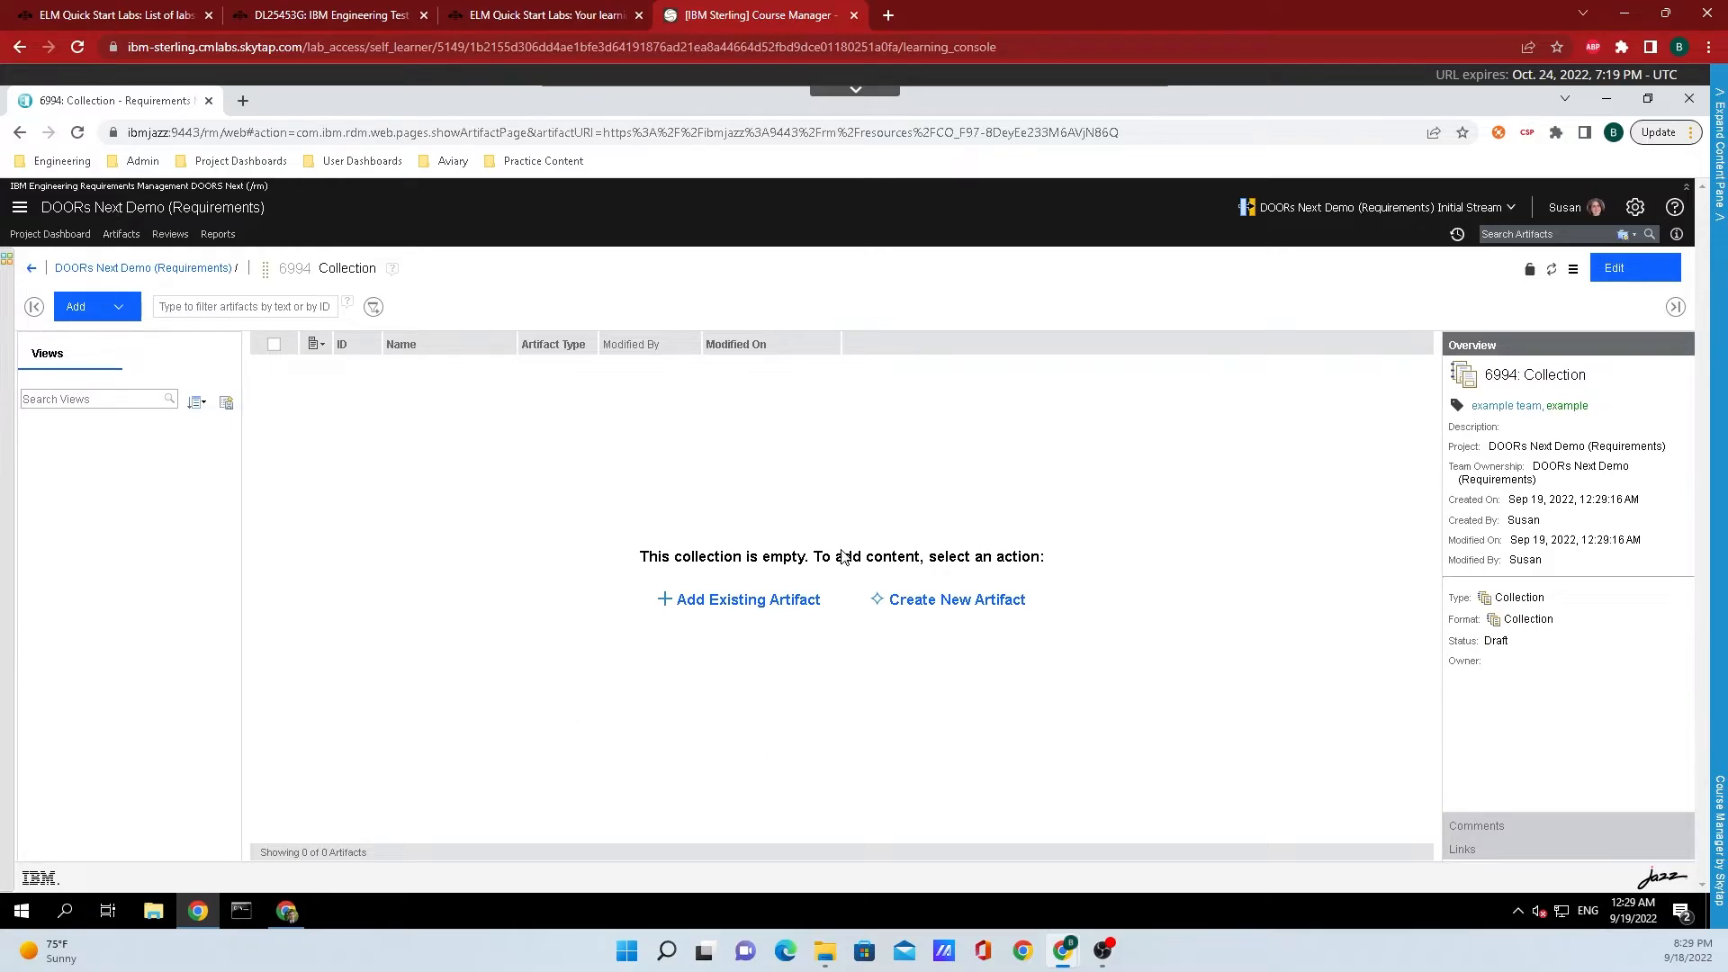
{"action": "mouse_move", "coordinate": [727, 605]}
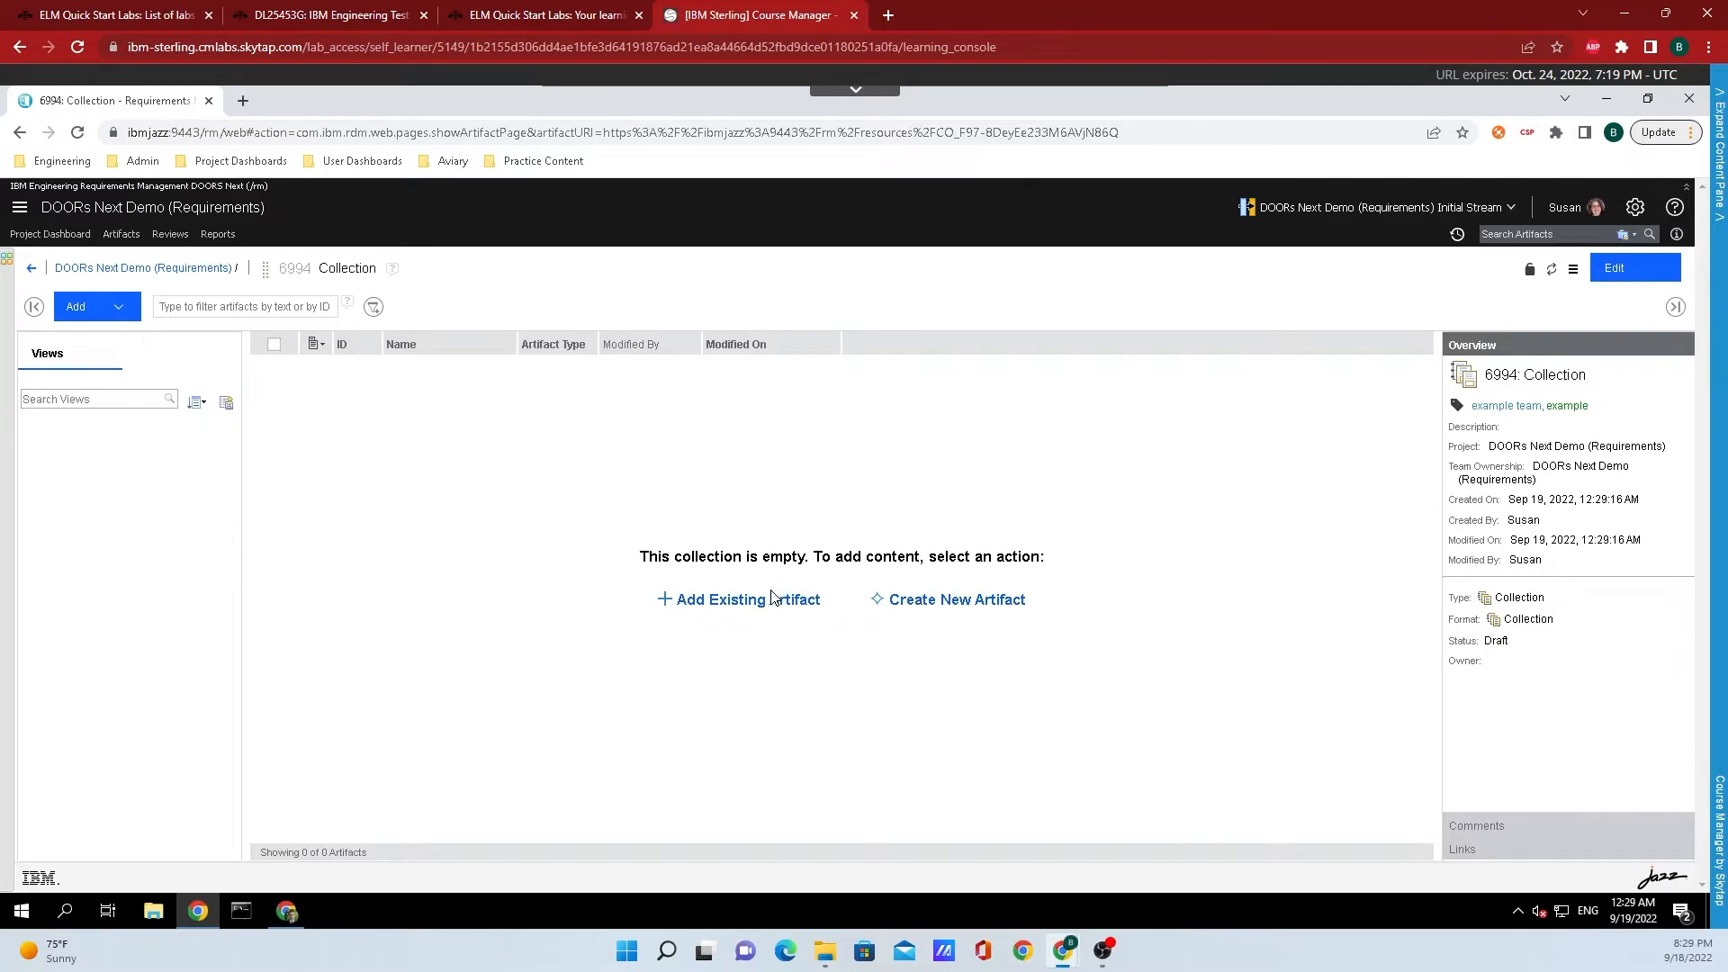
Step: Add SOW and the Liquid dispensing and Liquid measuring system design requirements to collection 6994
{"action": "left_click", "coordinate": [749, 600]}
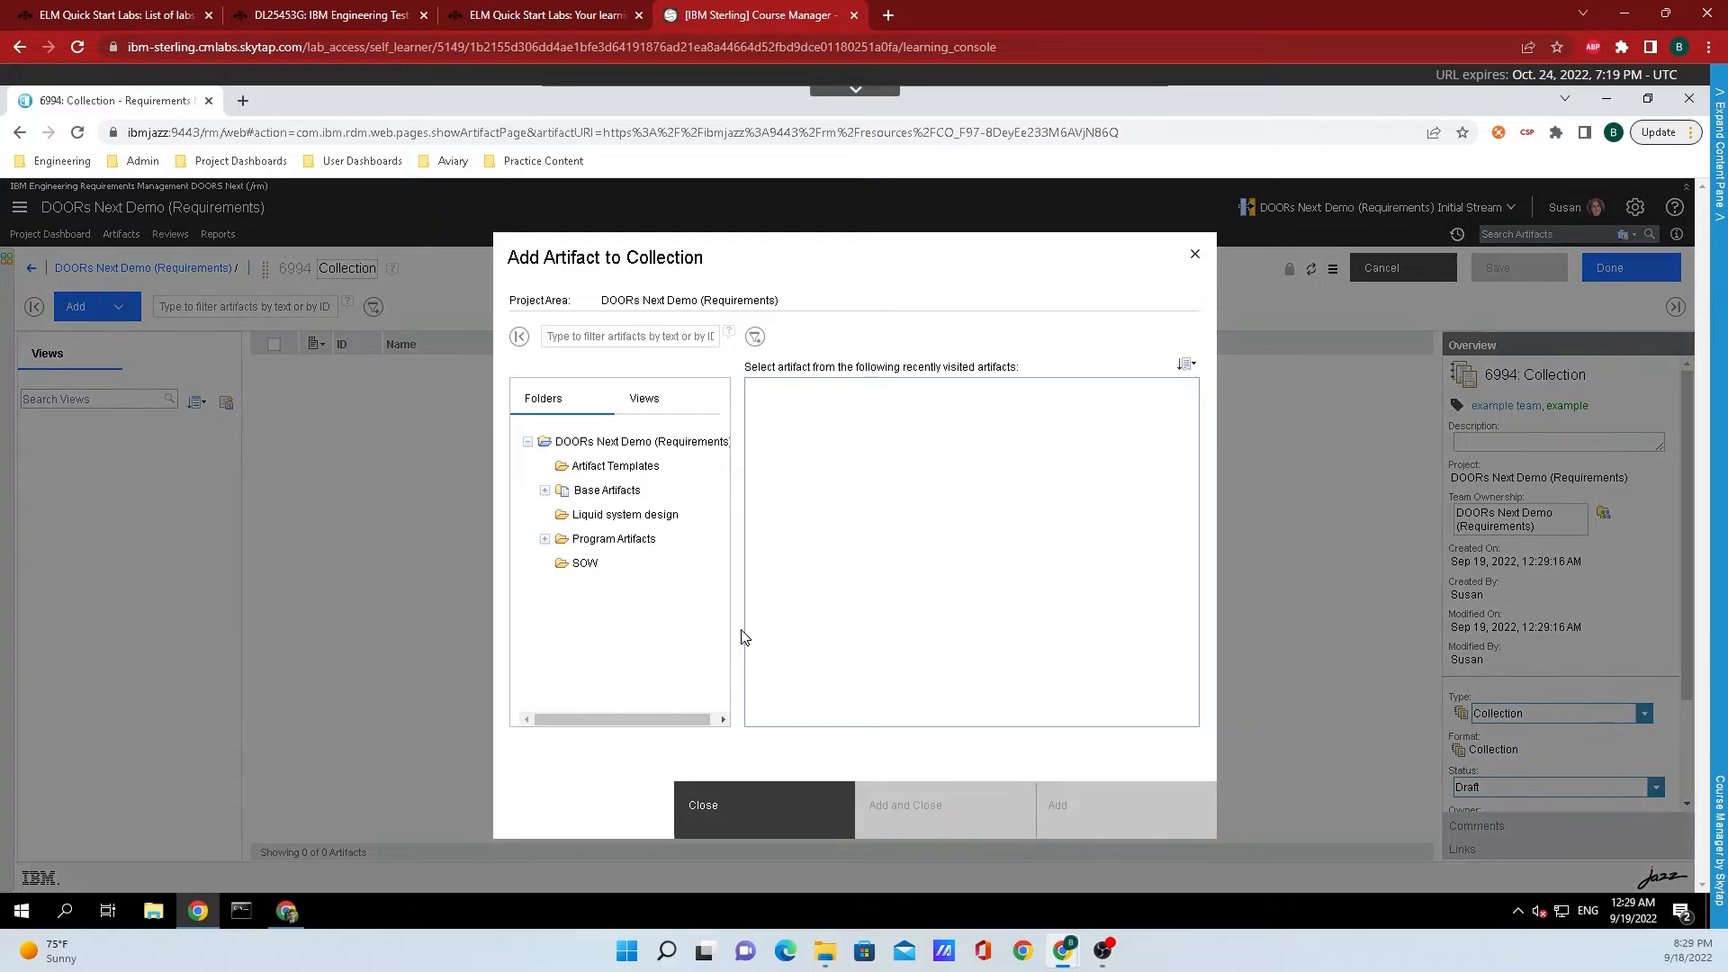
{"action": "left_click", "coordinate": [585, 562]}
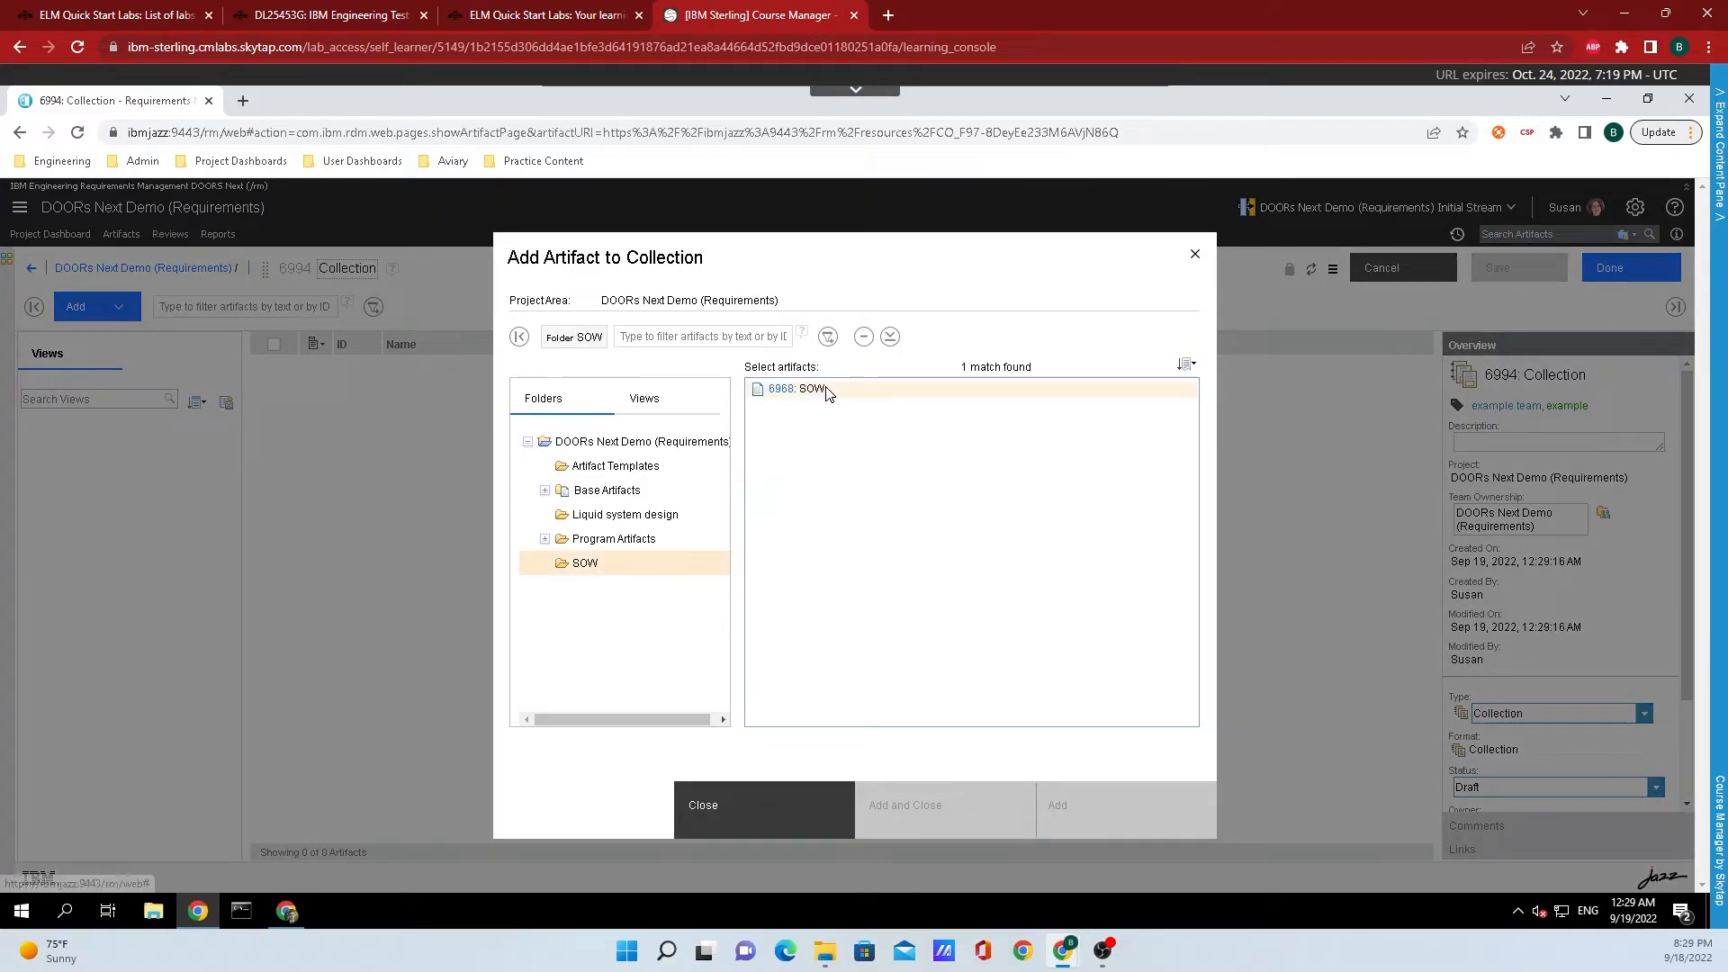
{"action": "left_click", "coordinate": [1059, 804]}
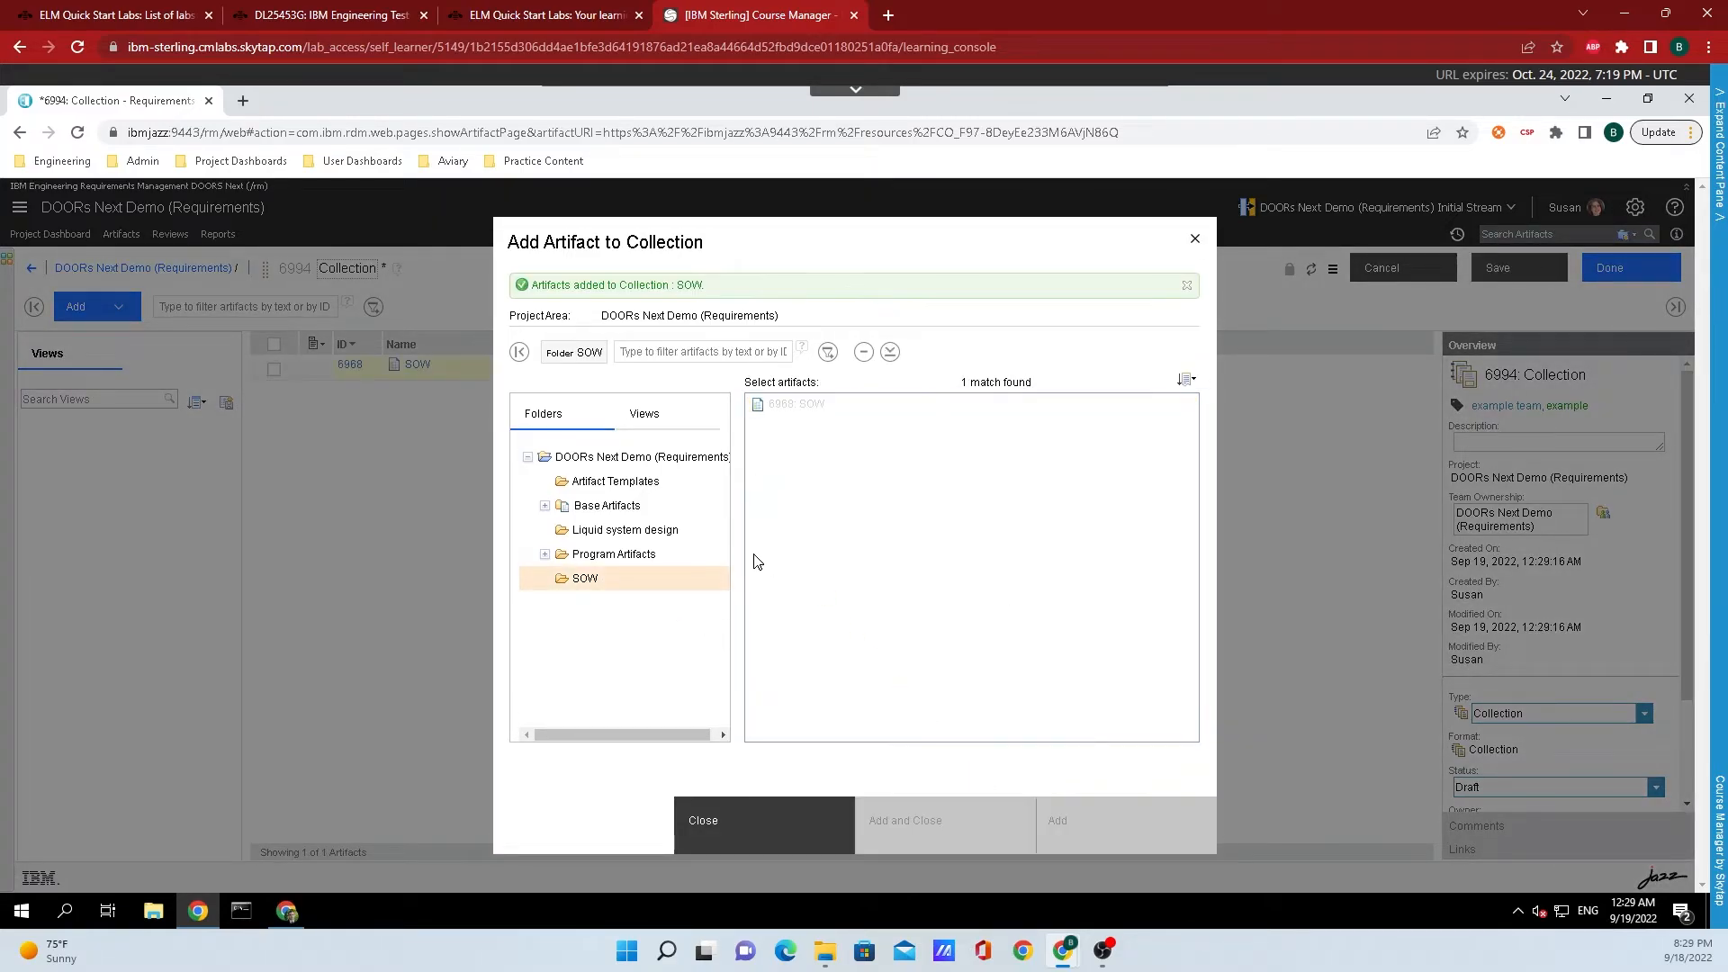
{"action": "left_click", "coordinate": [627, 529]}
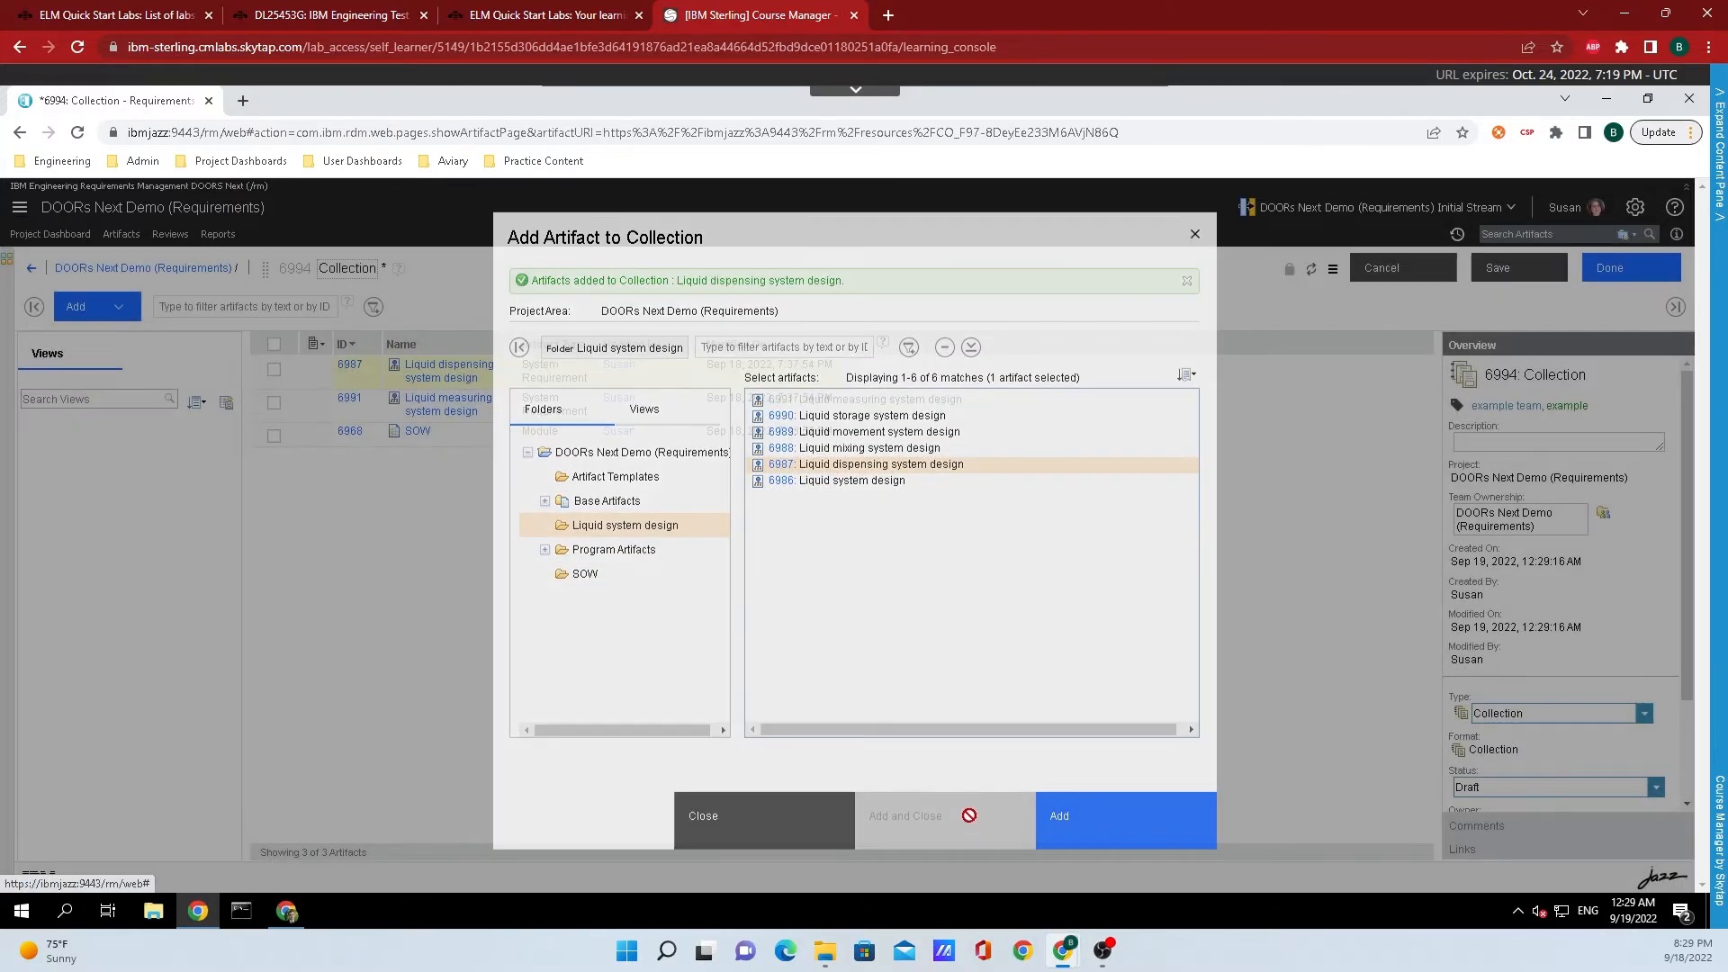
{"action": "left_click", "coordinate": [702, 816]}
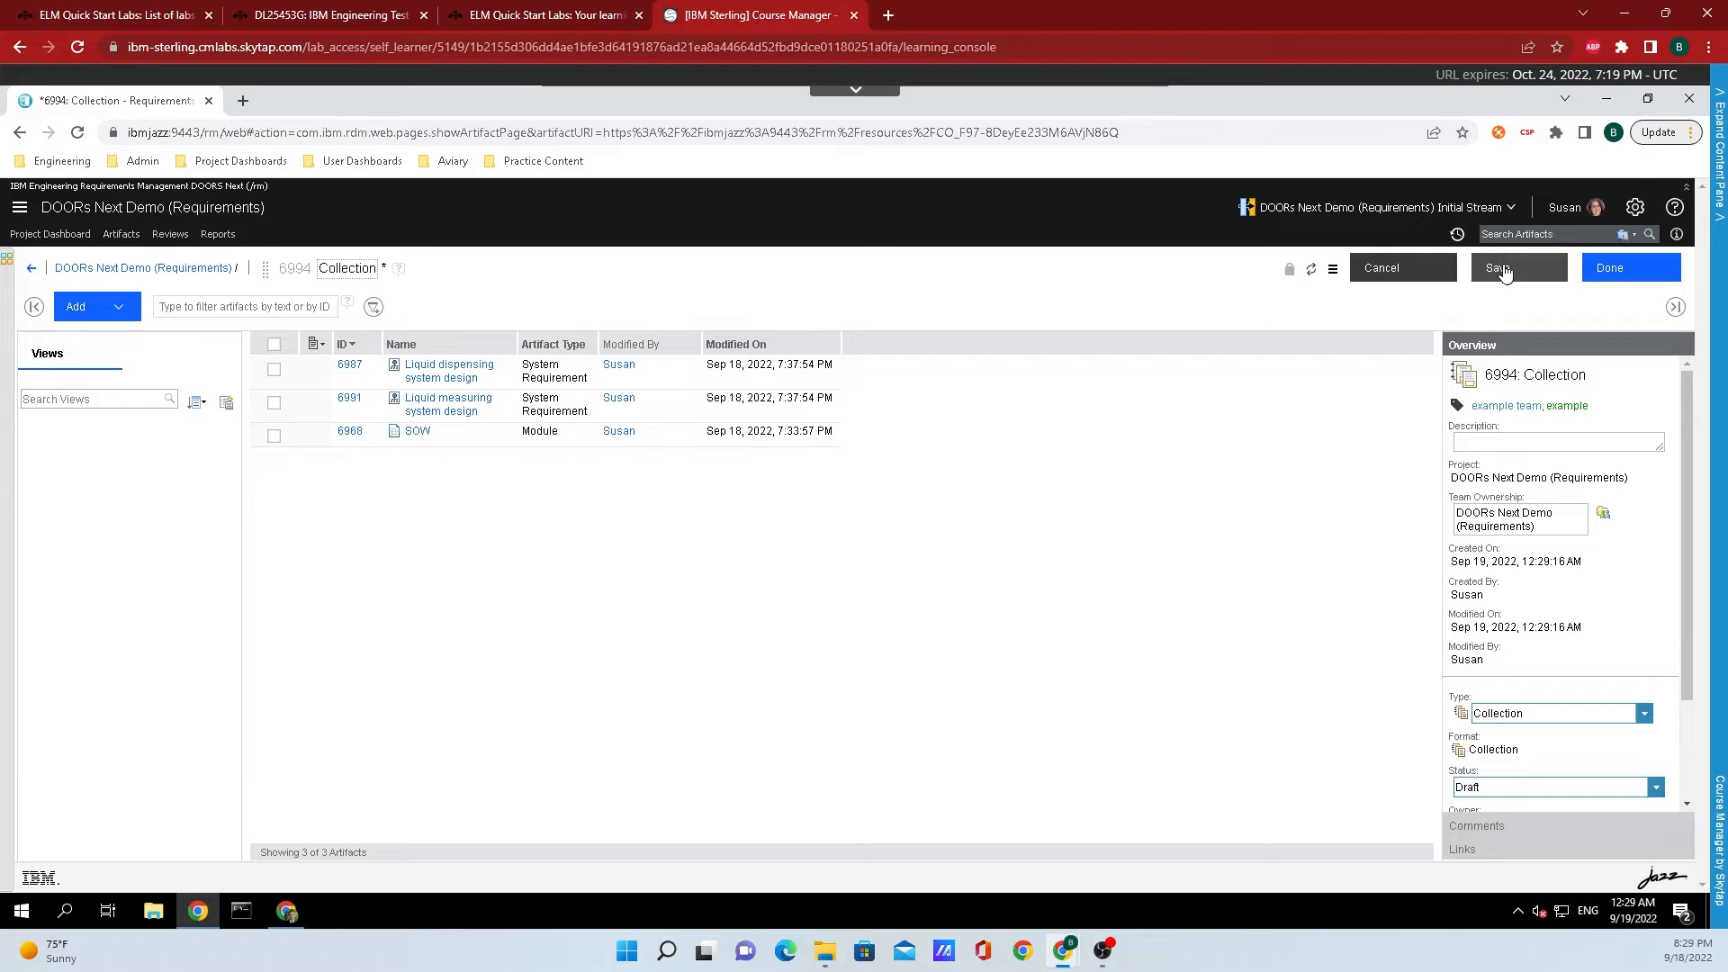
Step: Save collection 6994 and confirm it appears under Collections with its three artifacts
{"action": "left_click", "coordinate": [1498, 267]}
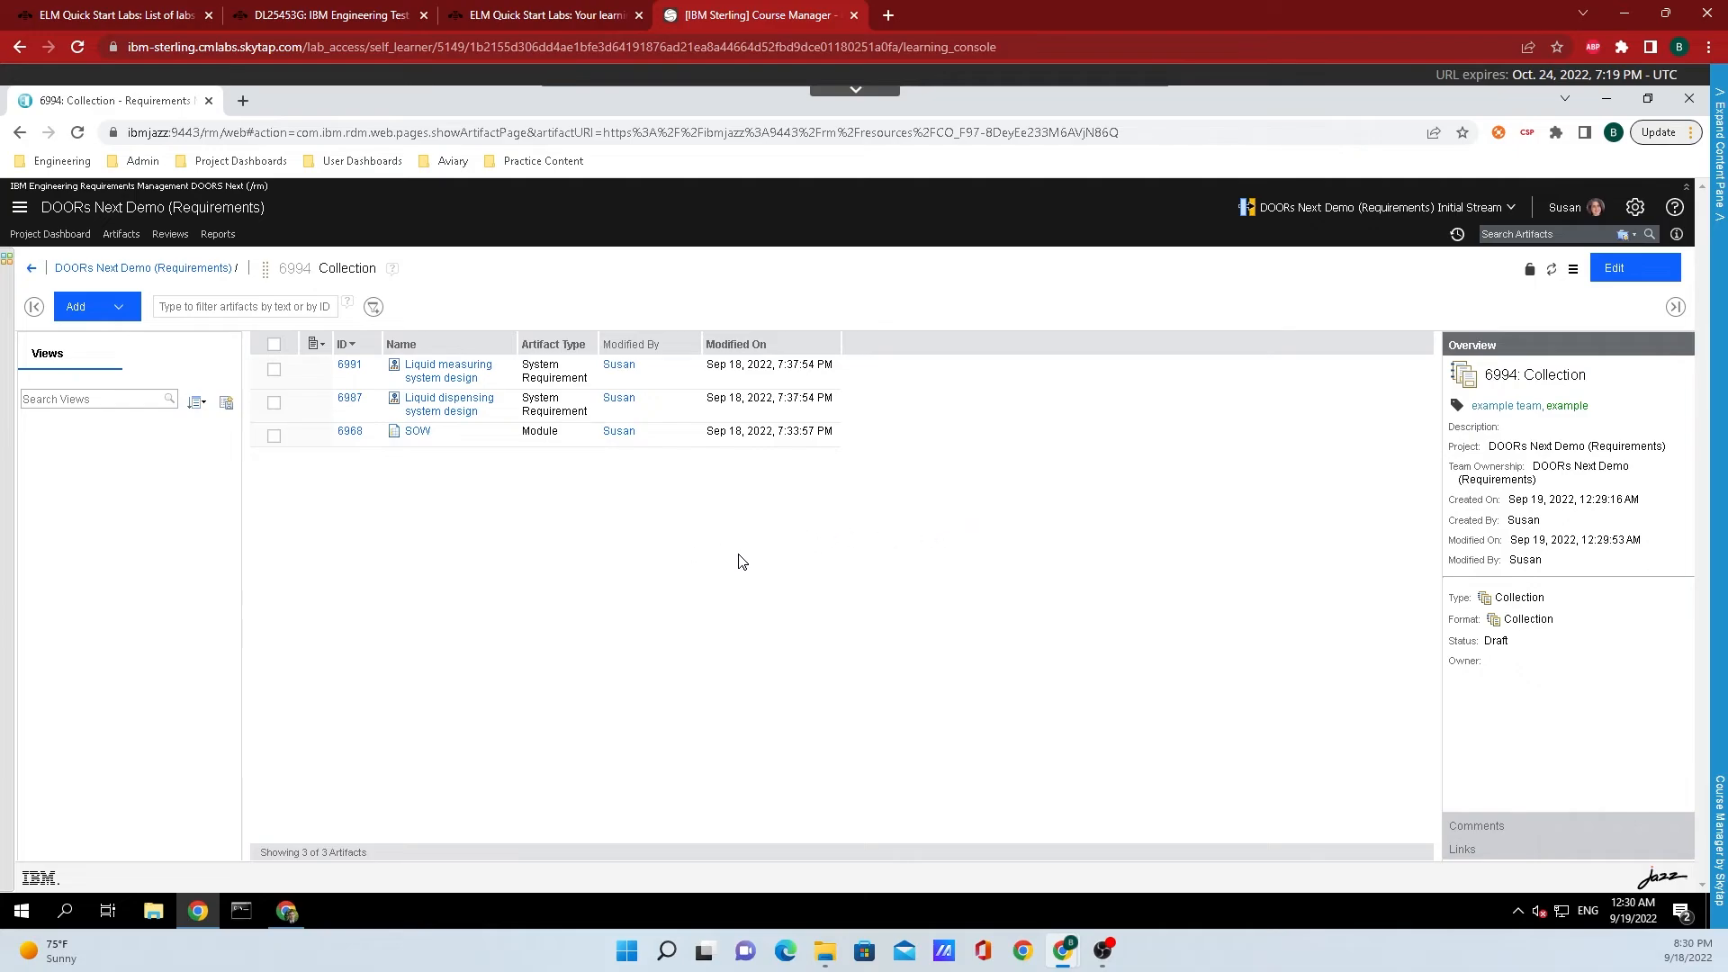
{"action": "mouse_move", "coordinate": [36, 270]}
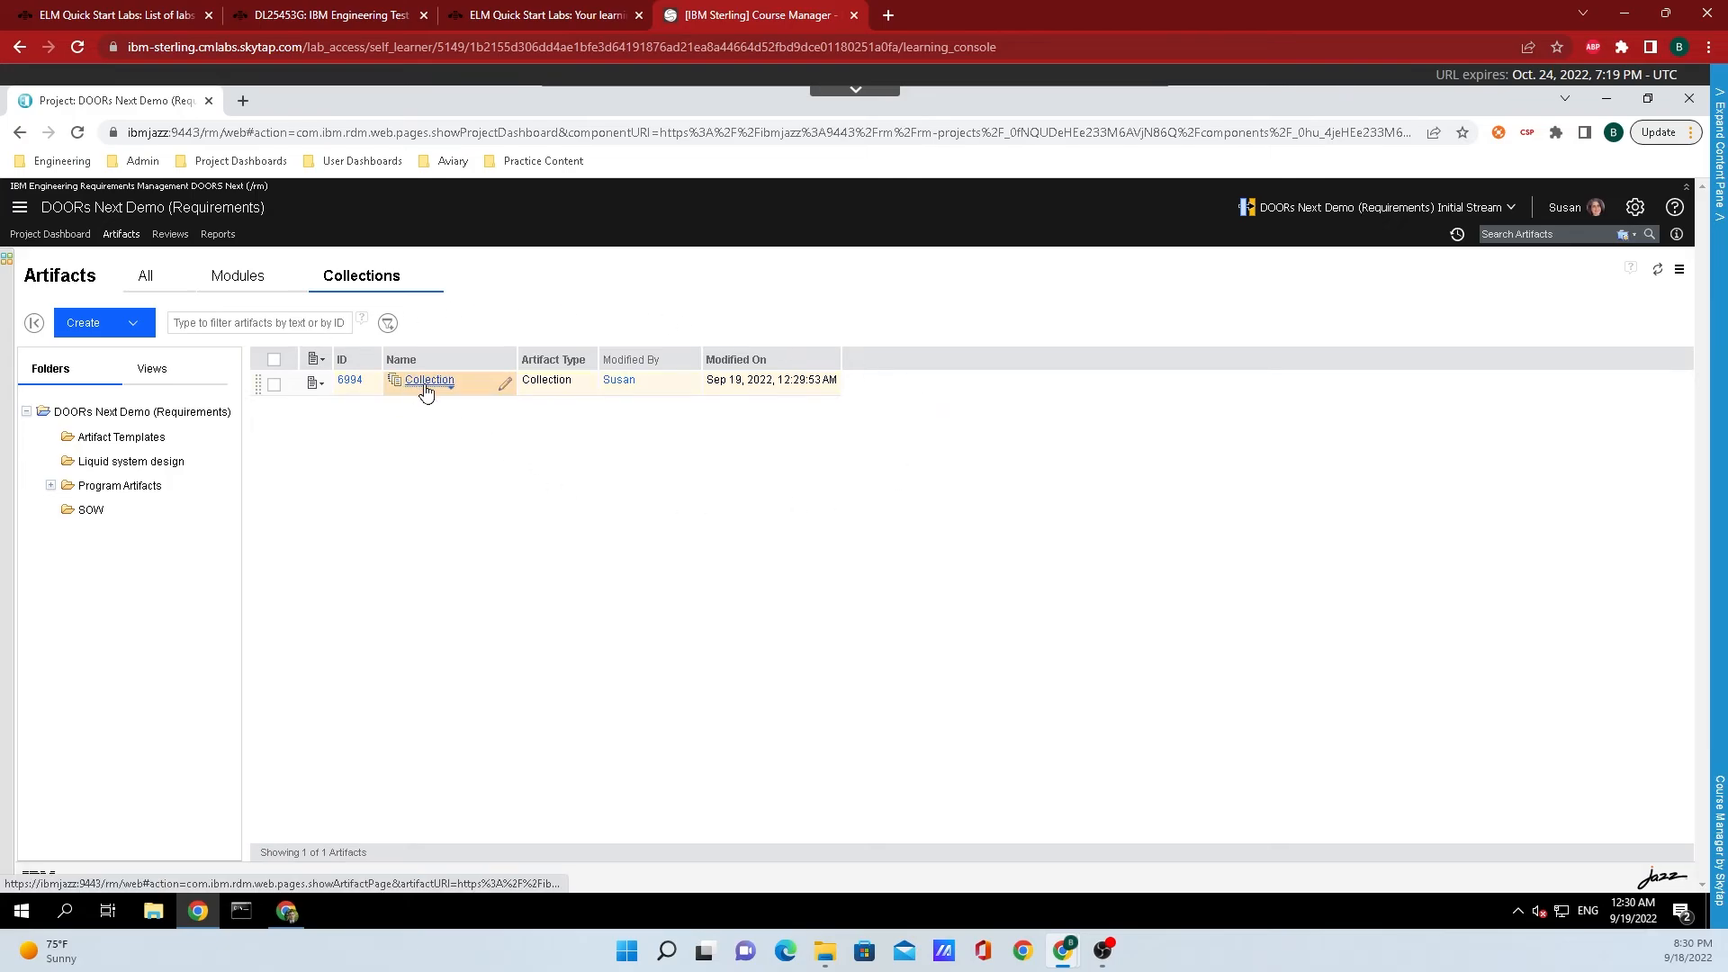
{"action": "mouse_move", "coordinate": [428, 389]}
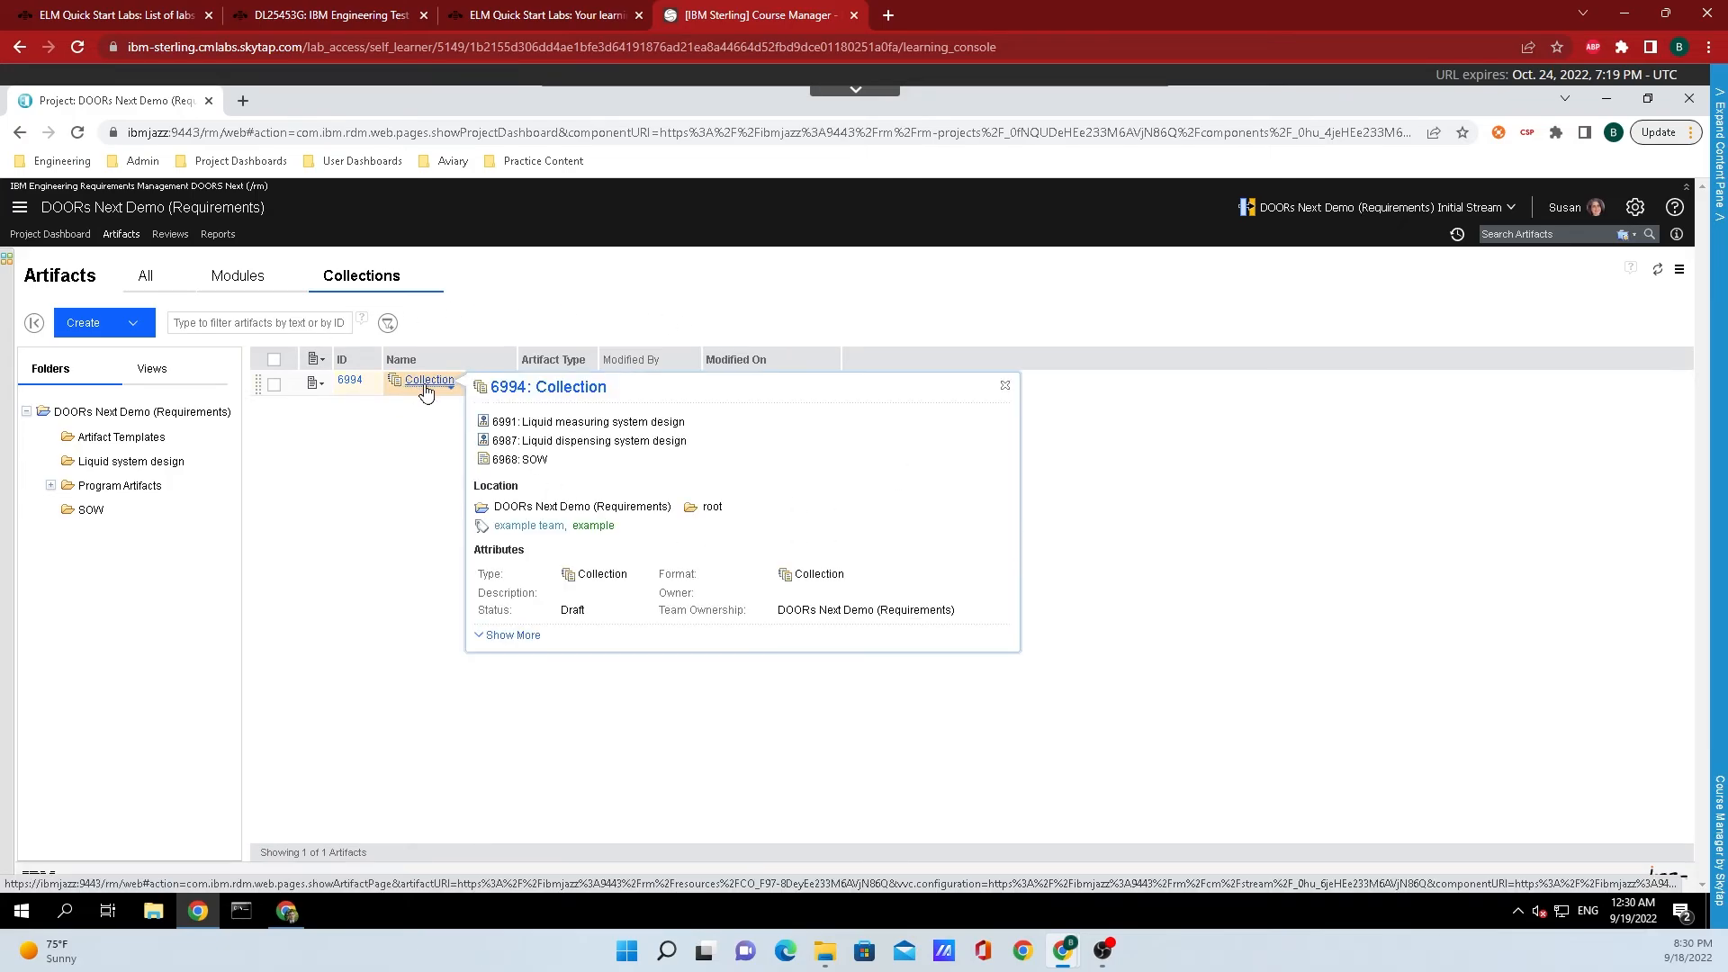
{"action": "mouse_move", "coordinate": [443, 391]}
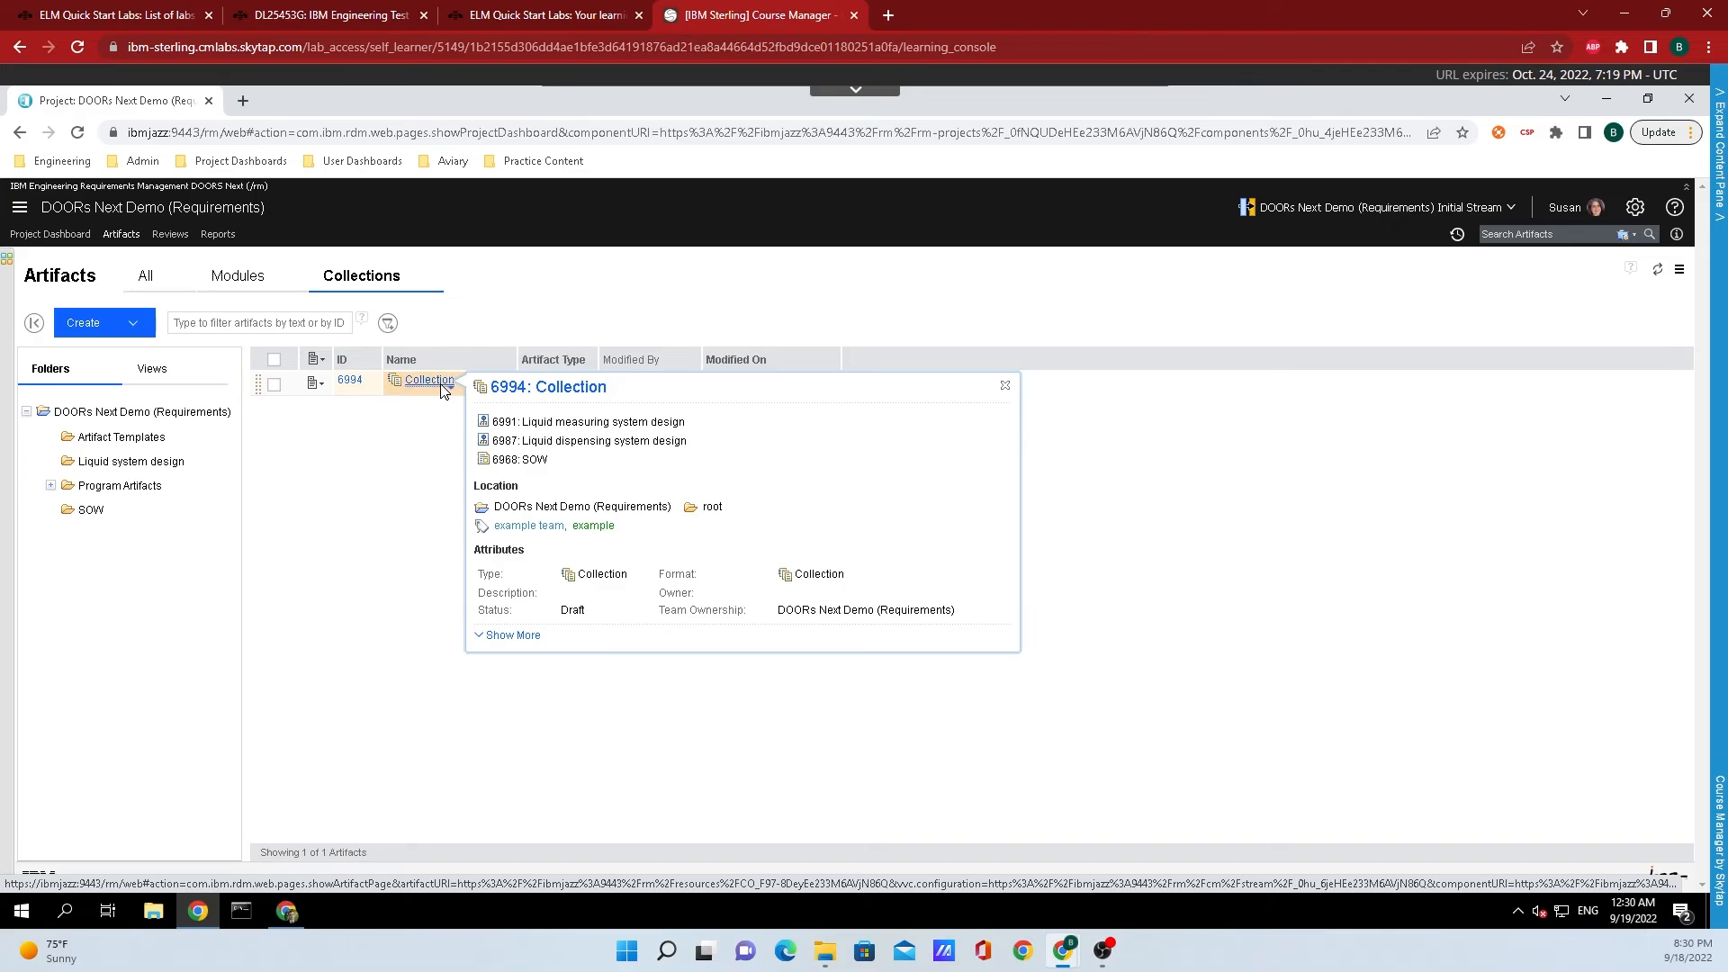
{"action": "left_click", "coordinate": [428, 380]}
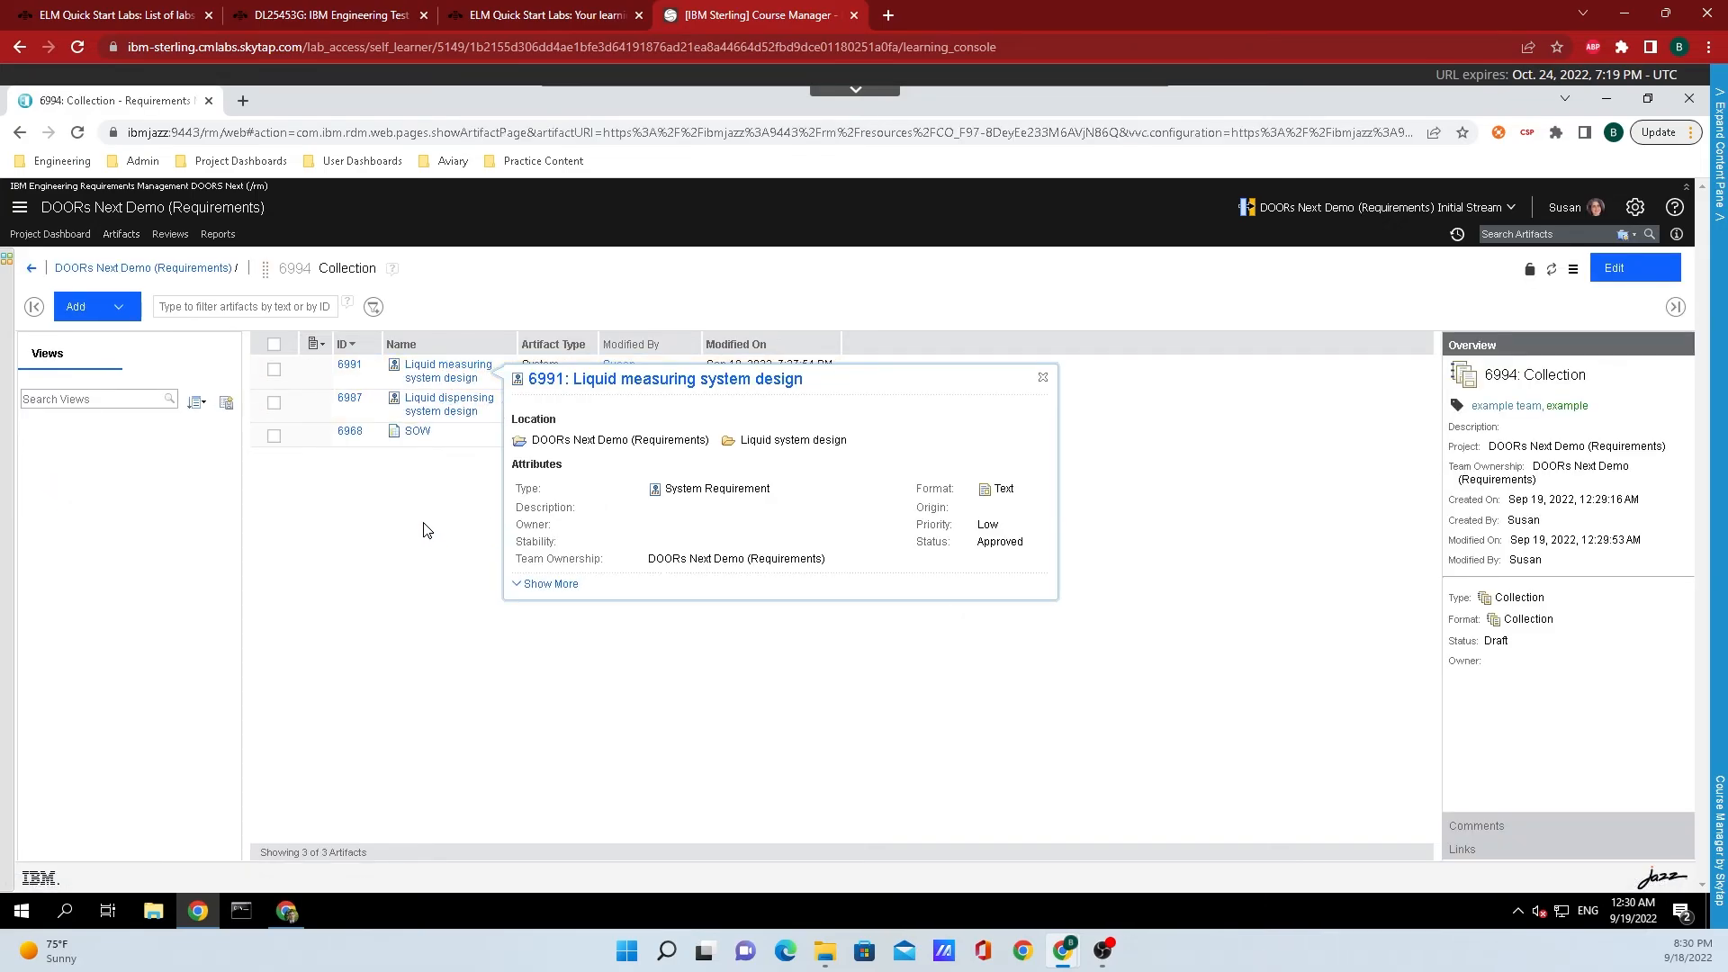
{"action": "left_click", "coordinate": [1044, 379]}
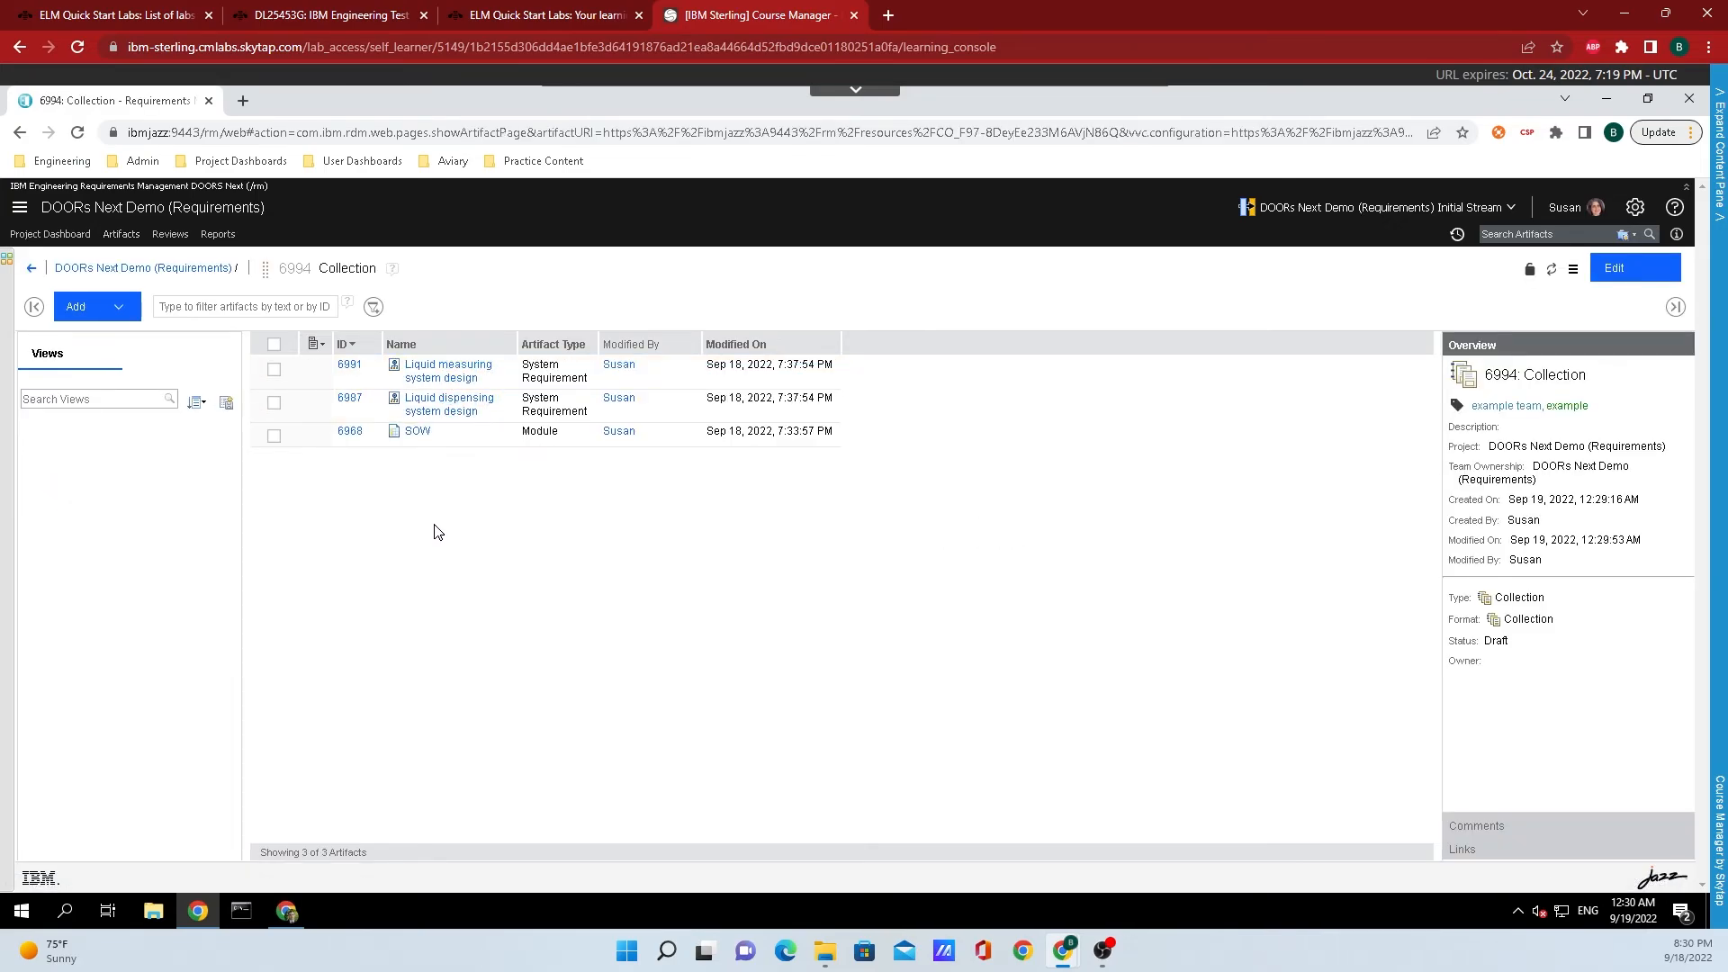